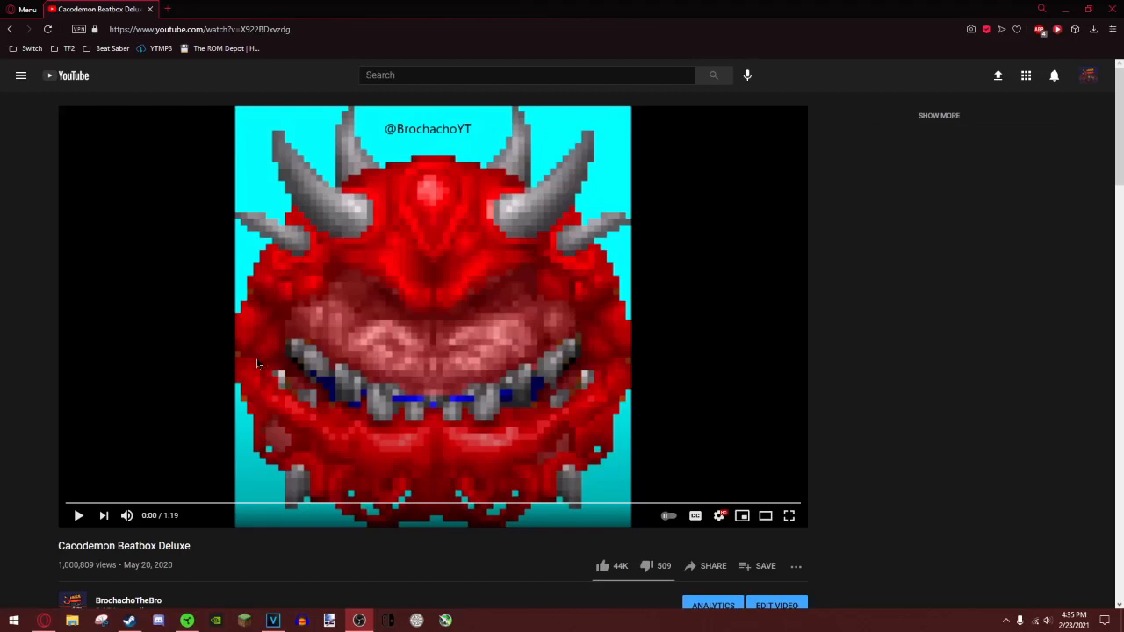
mouse_move(111, 330)
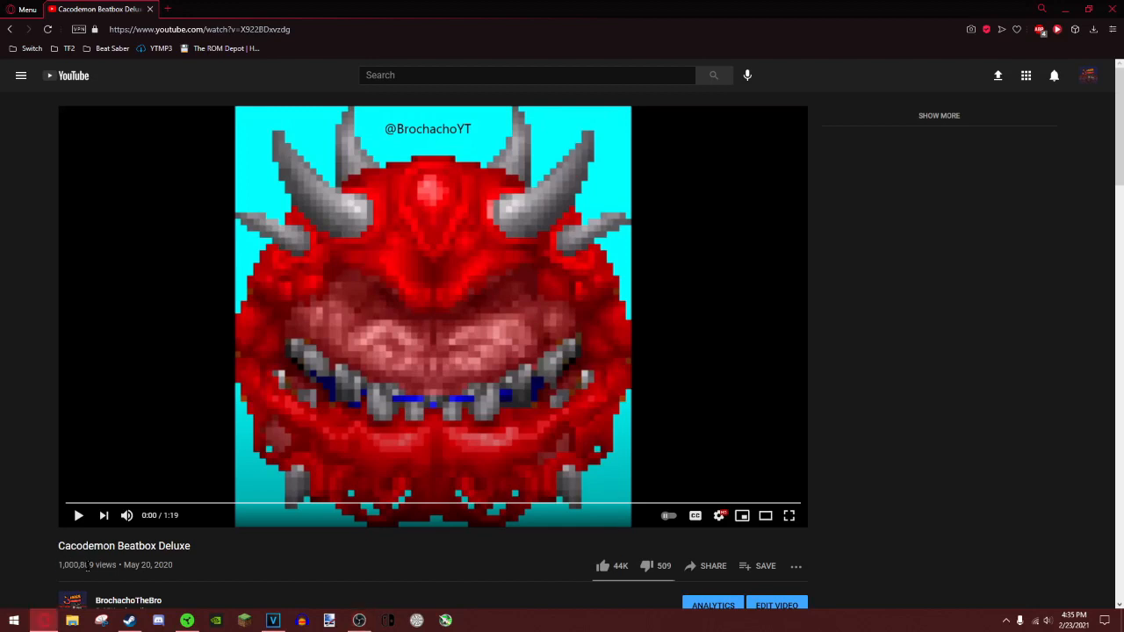
Interact with the video page and scroll down to reach the uploader's channel name
double_click(78, 566)
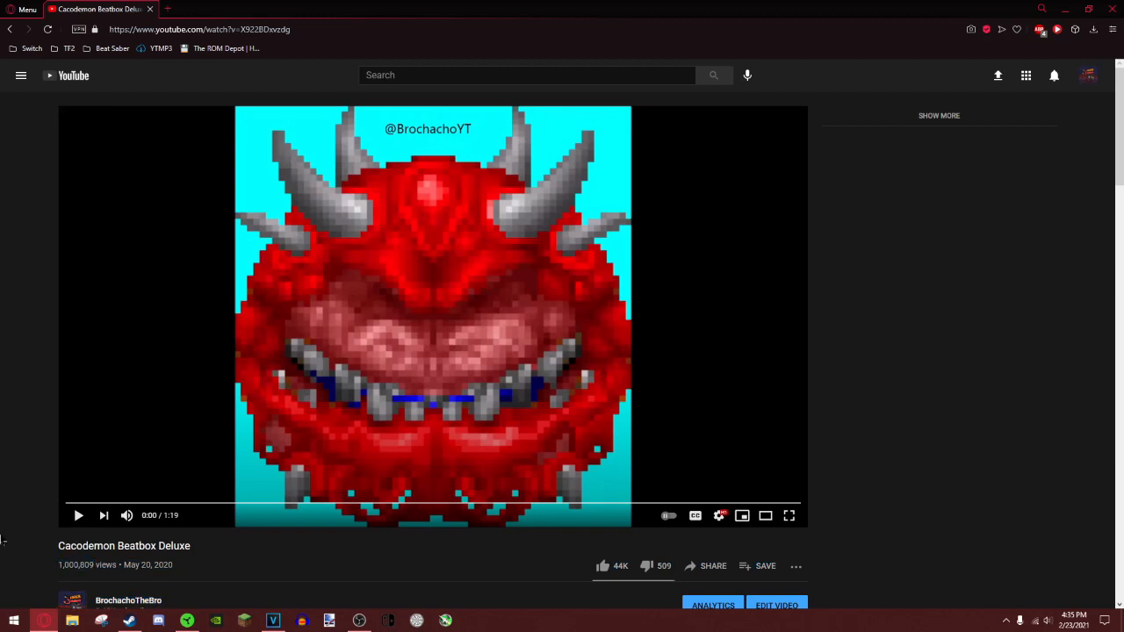
mouse_move(192, 586)
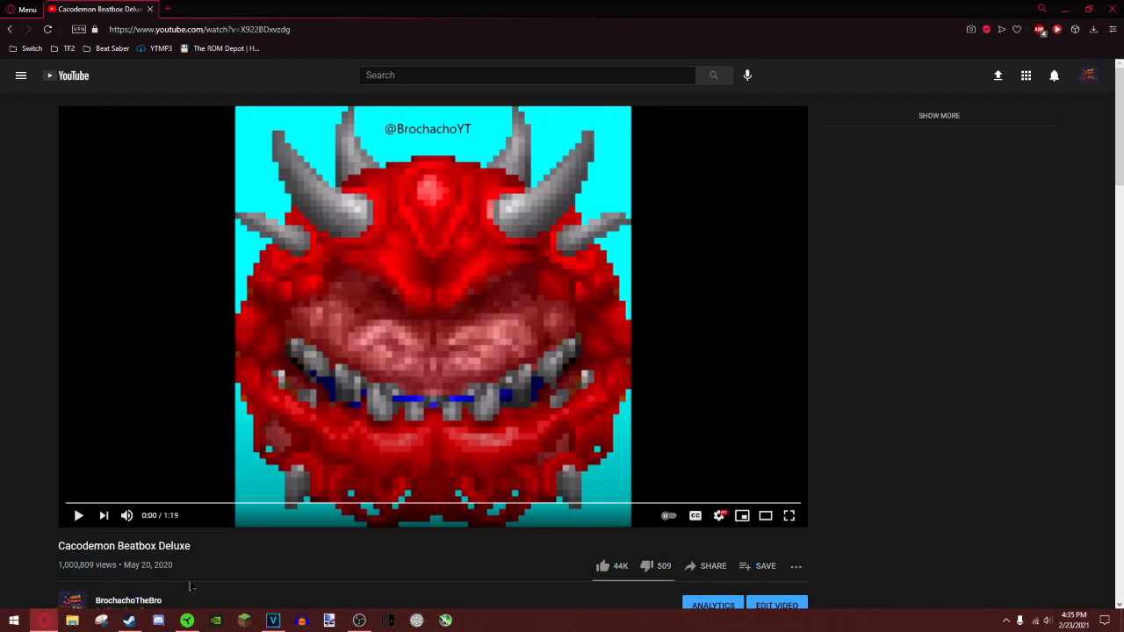
double_click(76, 565)
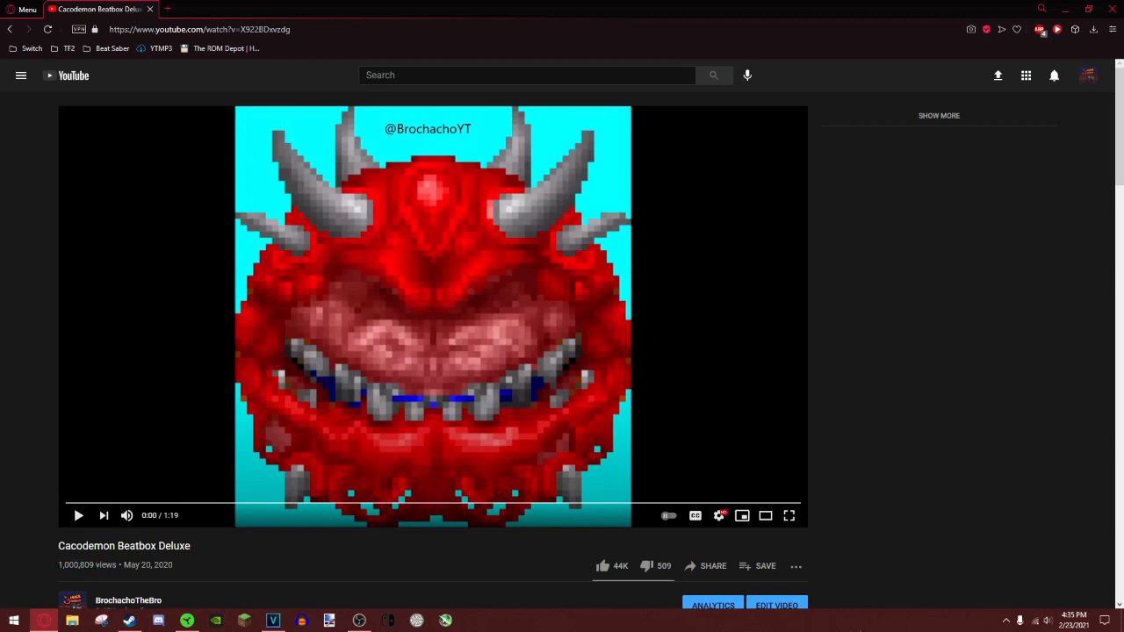
click(1073, 619)
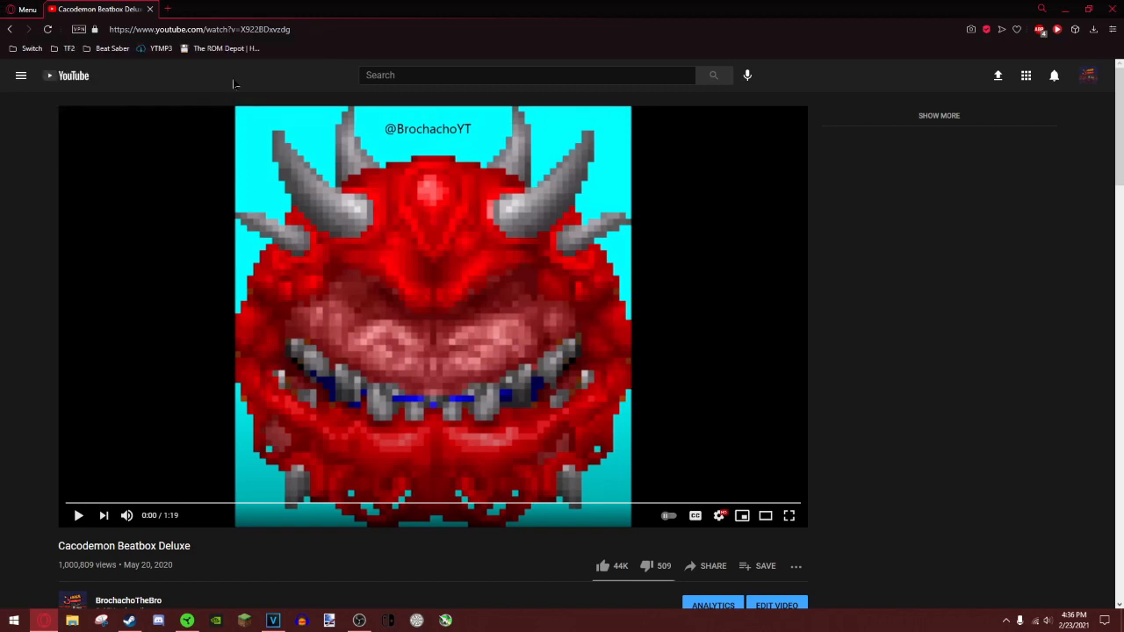
mouse_move(1017, 461)
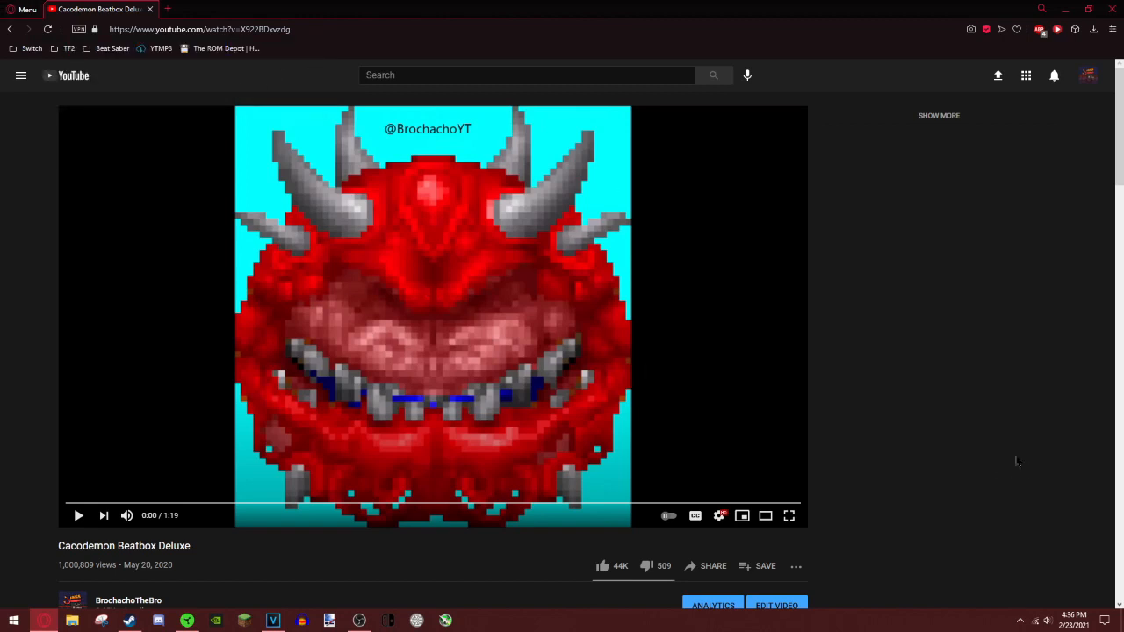
mouse_move(990, 443)
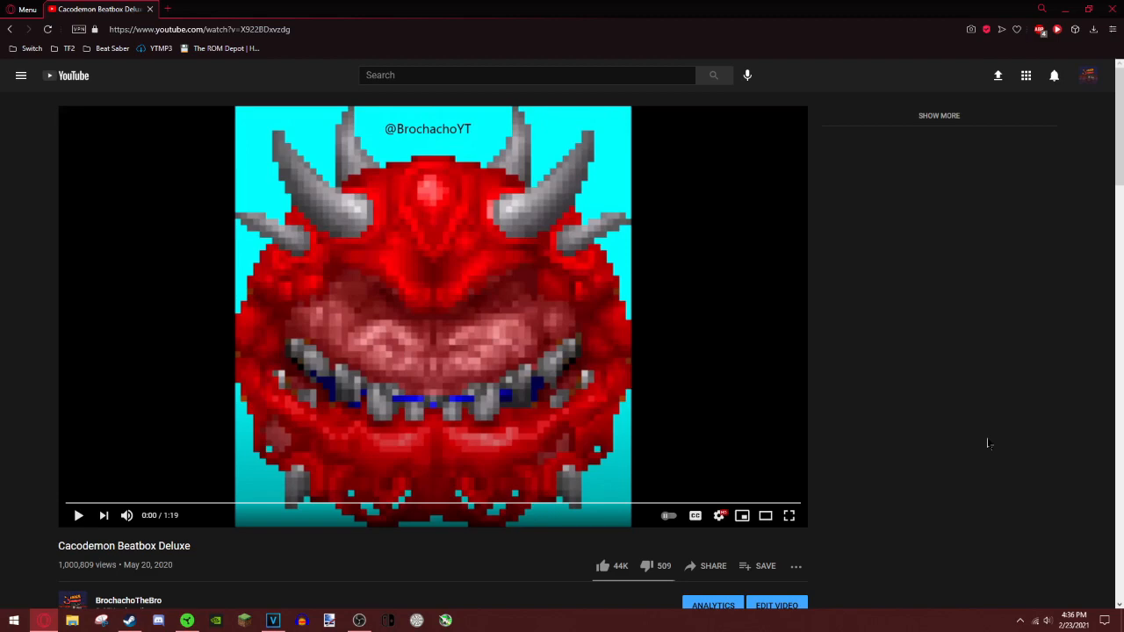
click(77, 516)
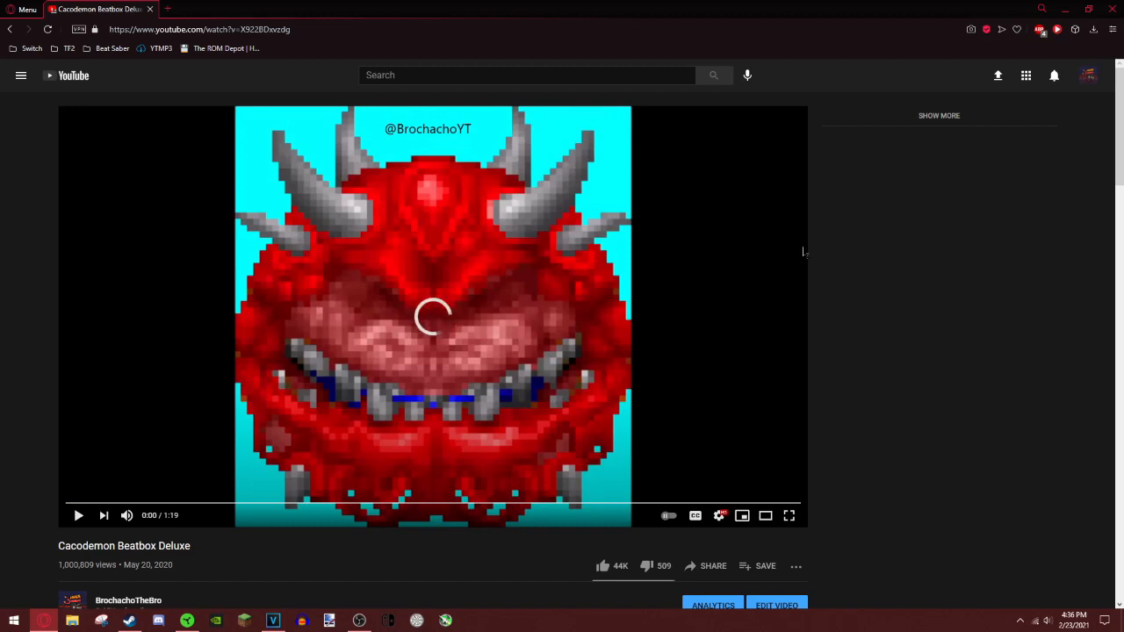
scroll(down, 3)
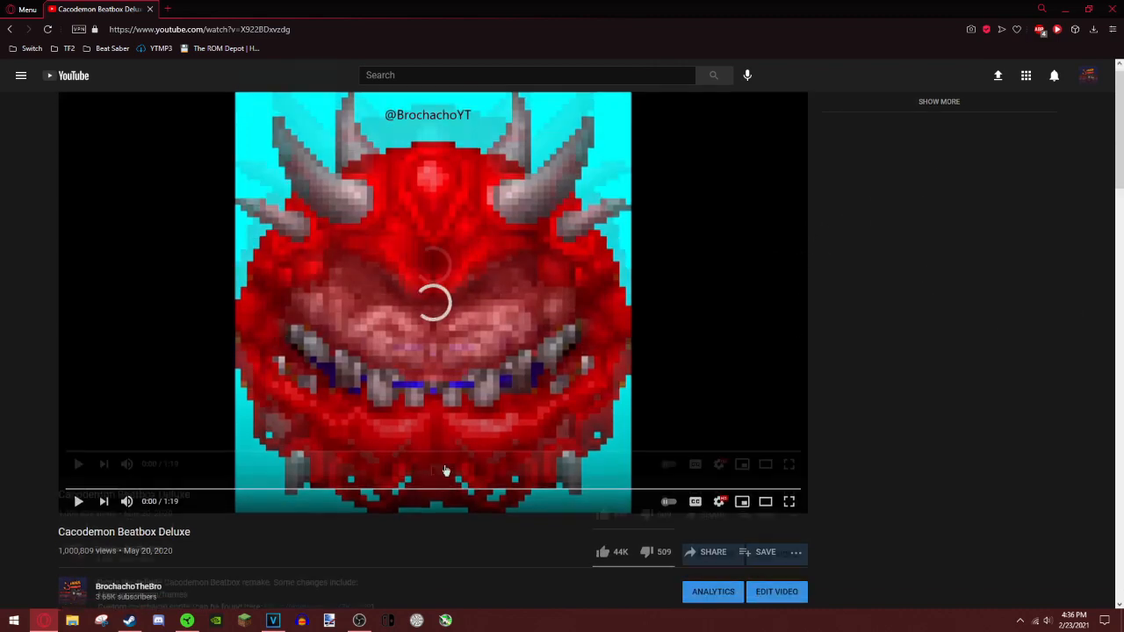
Go to the BrochachoTheBro channel, view its About info, then its Videos listing
click(130, 587)
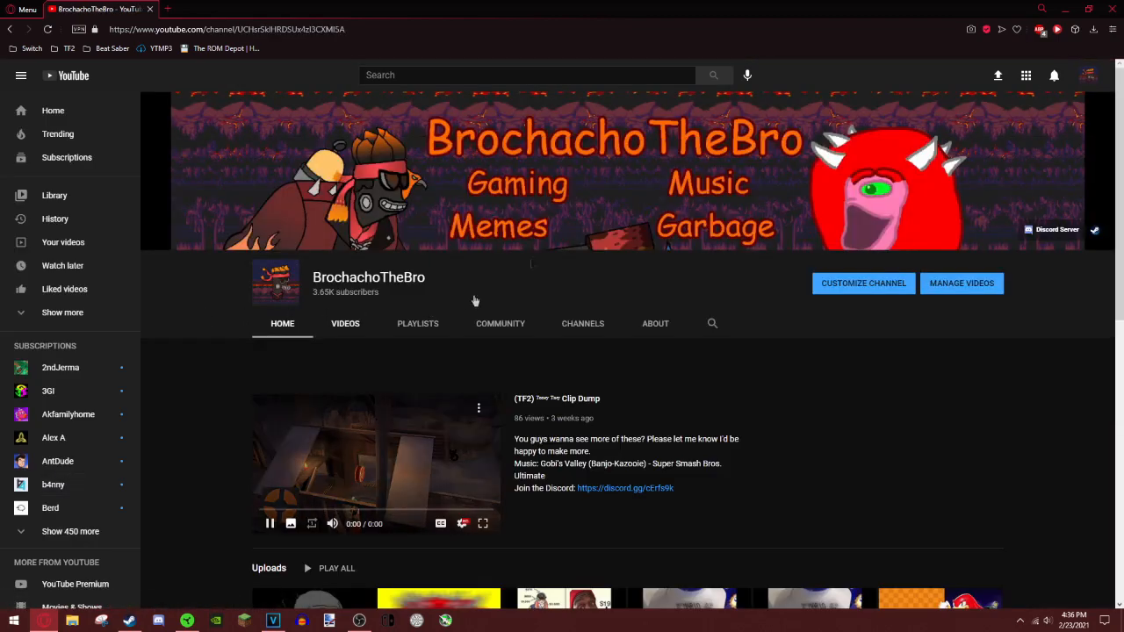
click(653, 323)
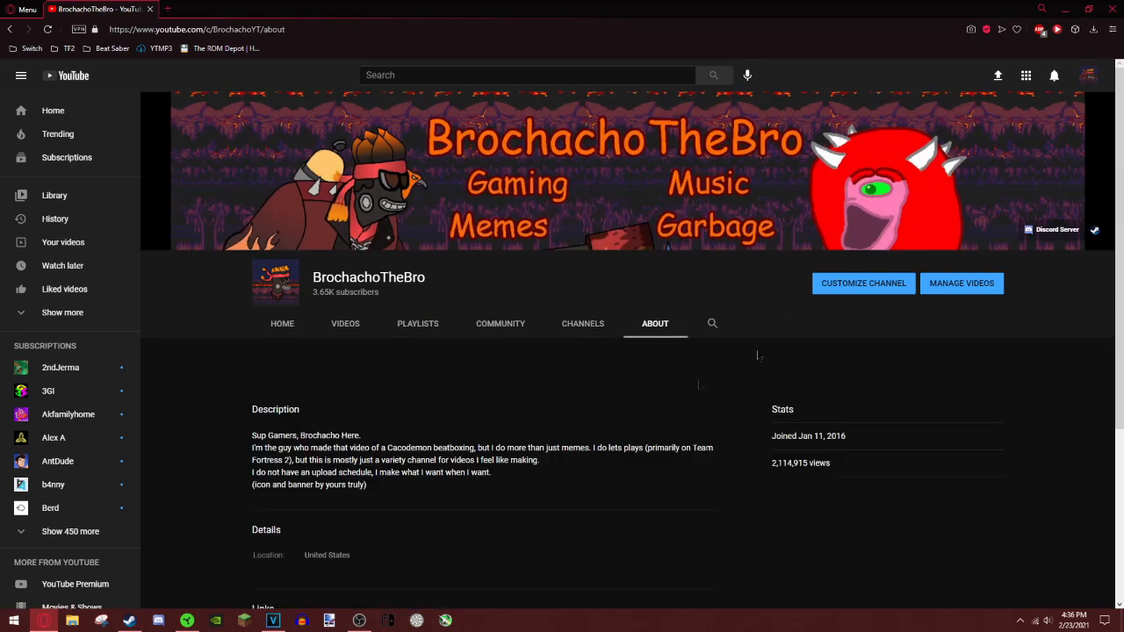
mouse_move(307, 383)
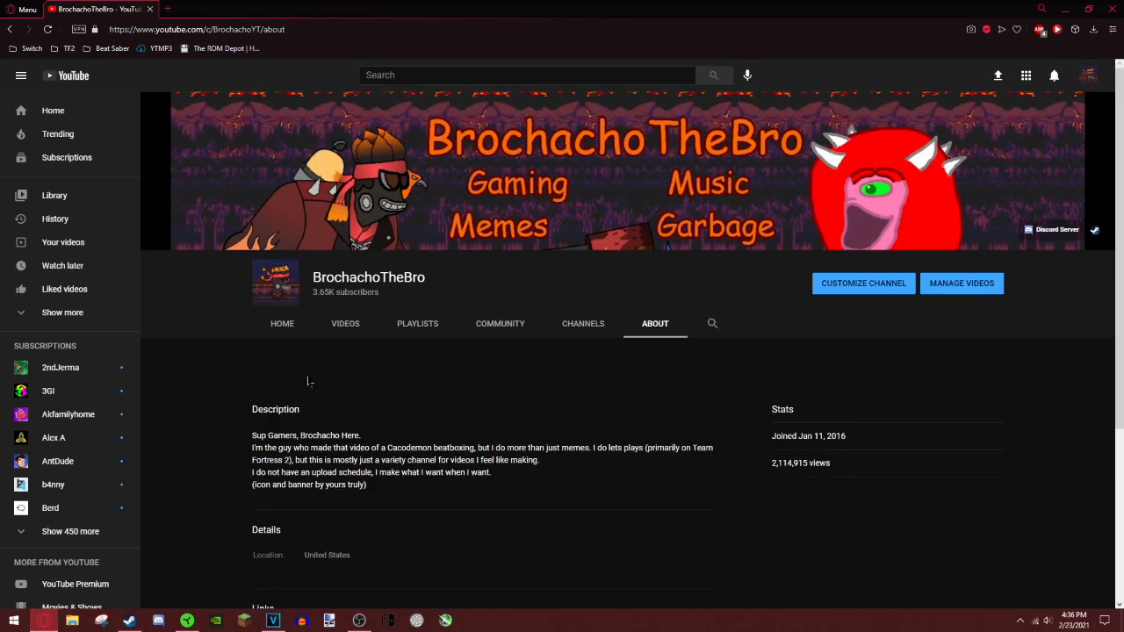
click(344, 324)
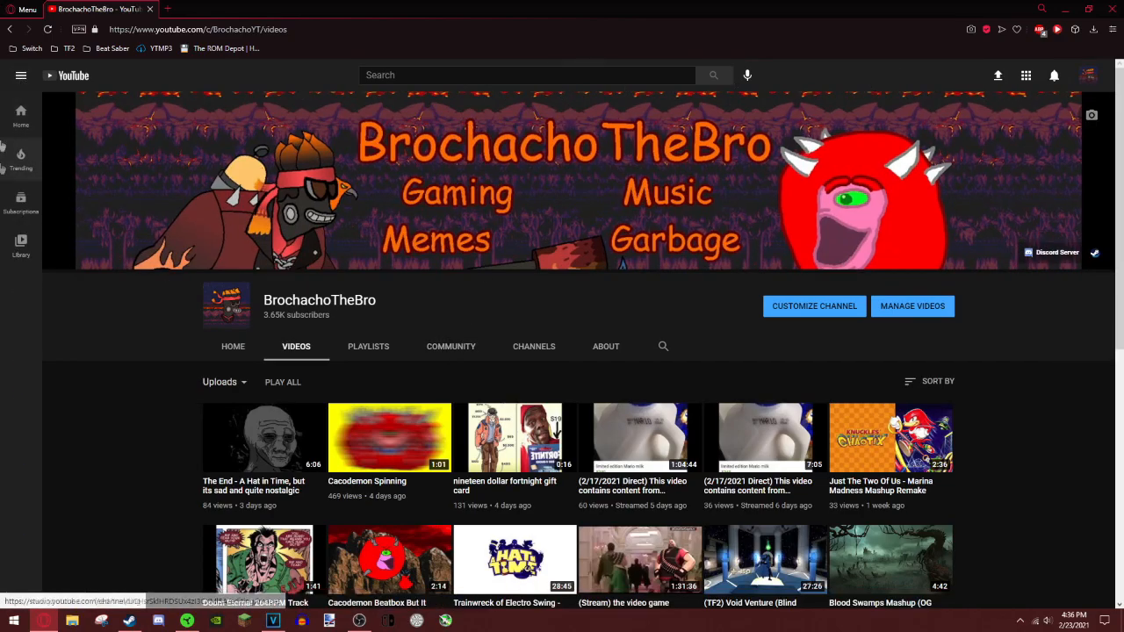
Scroll down through the channel's uploads and back up to the newest videos
scroll(down, 3)
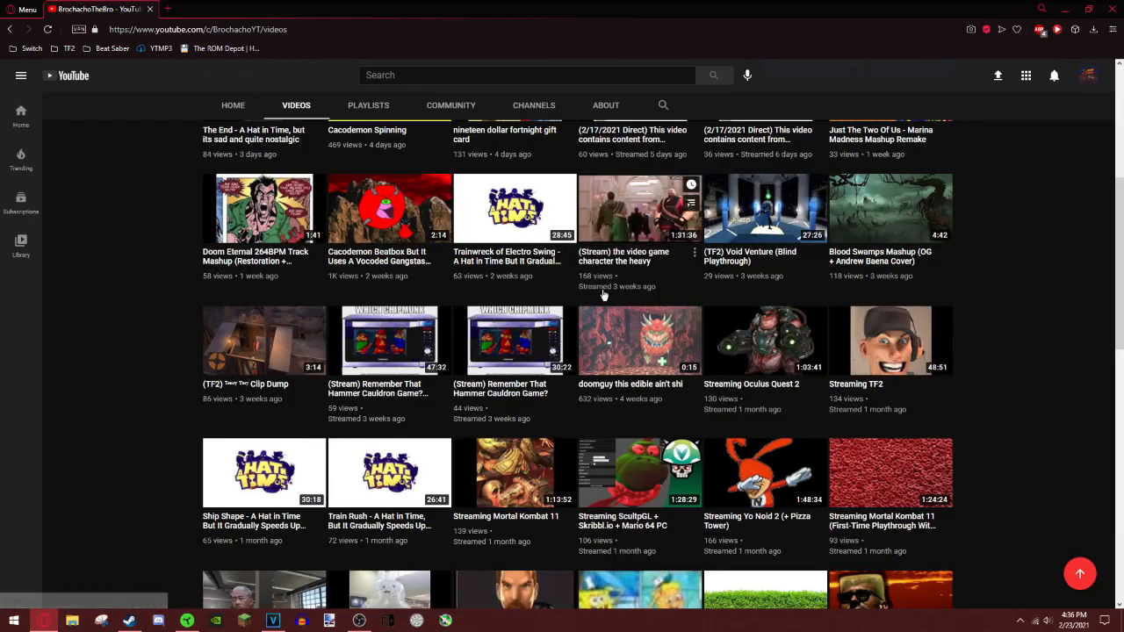
scroll(down, 3)
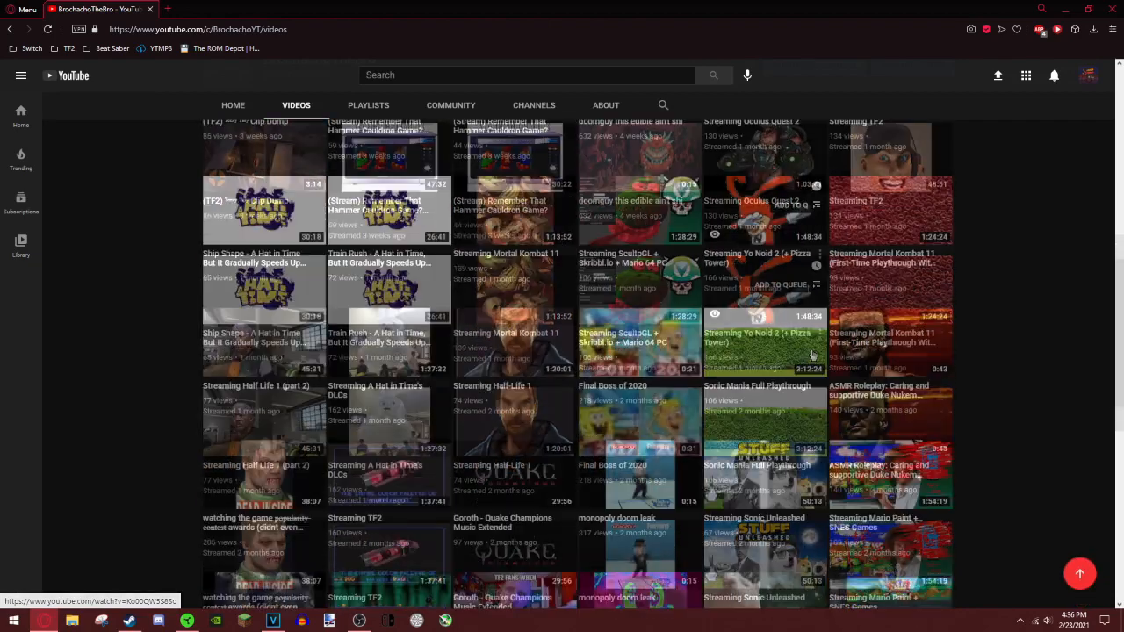
scroll(down, 3)
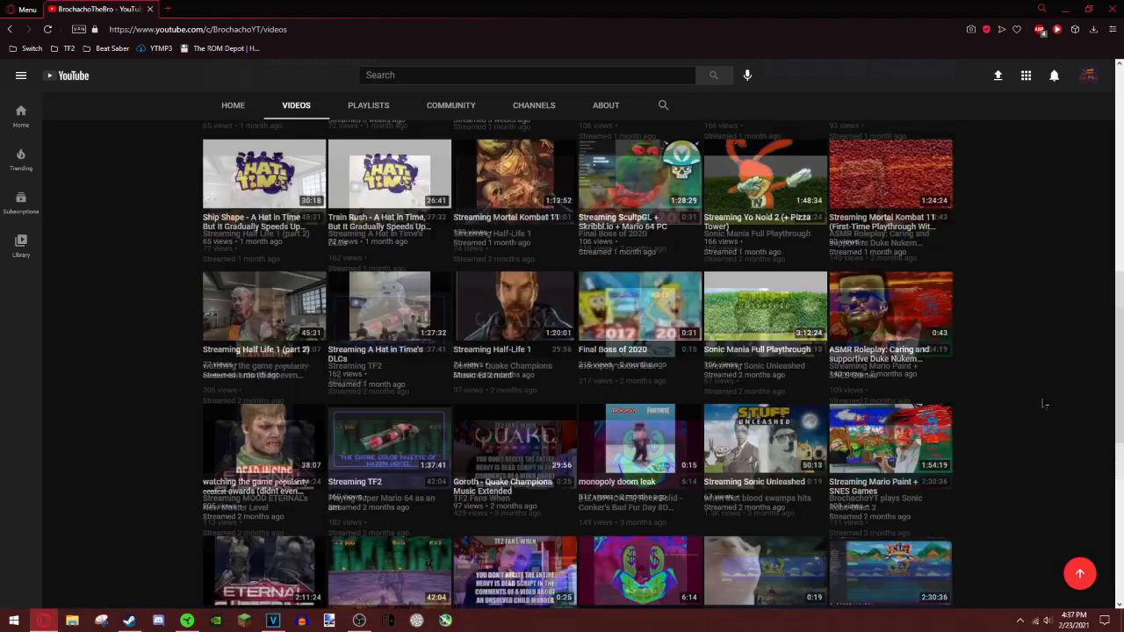
scroll(up, 3)
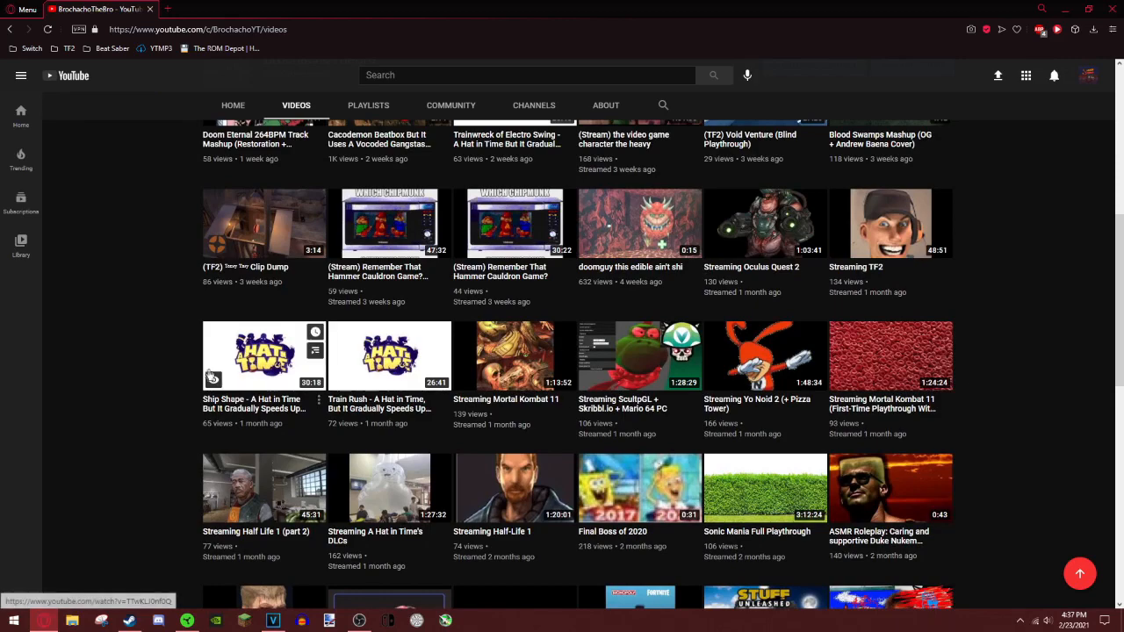
scroll(up, 3)
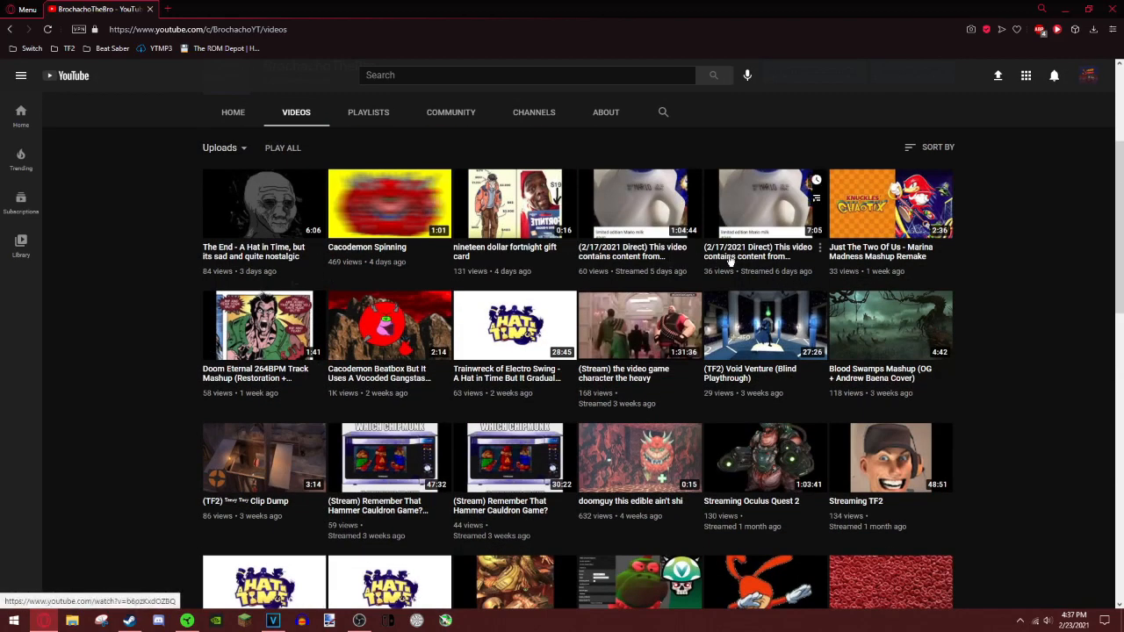
mouse_move(668, 348)
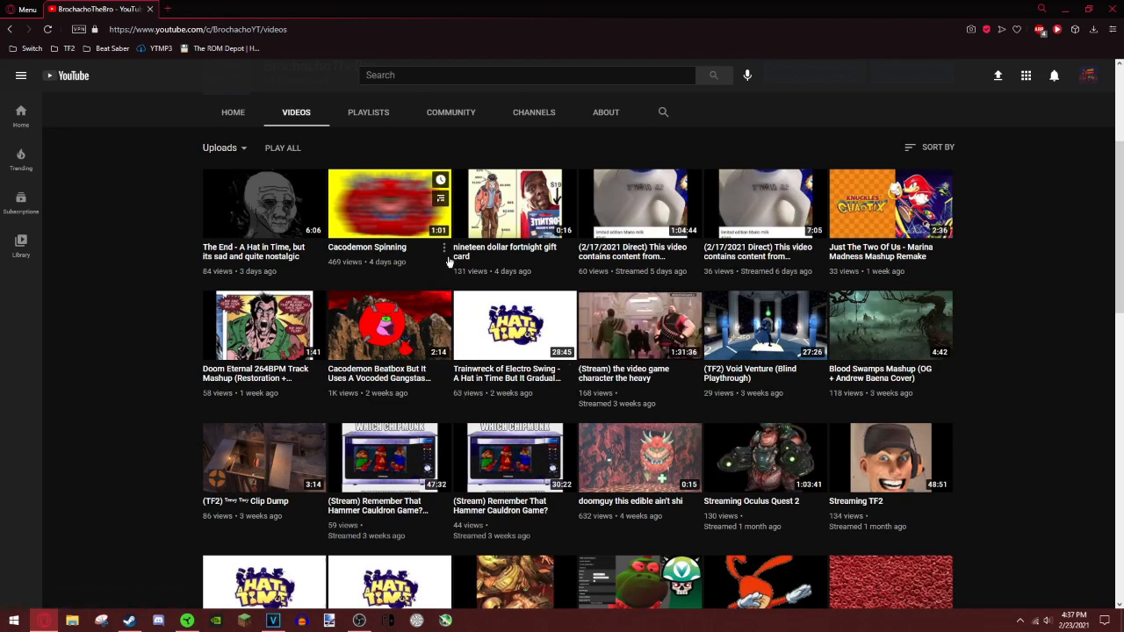
scroll(down, 3)
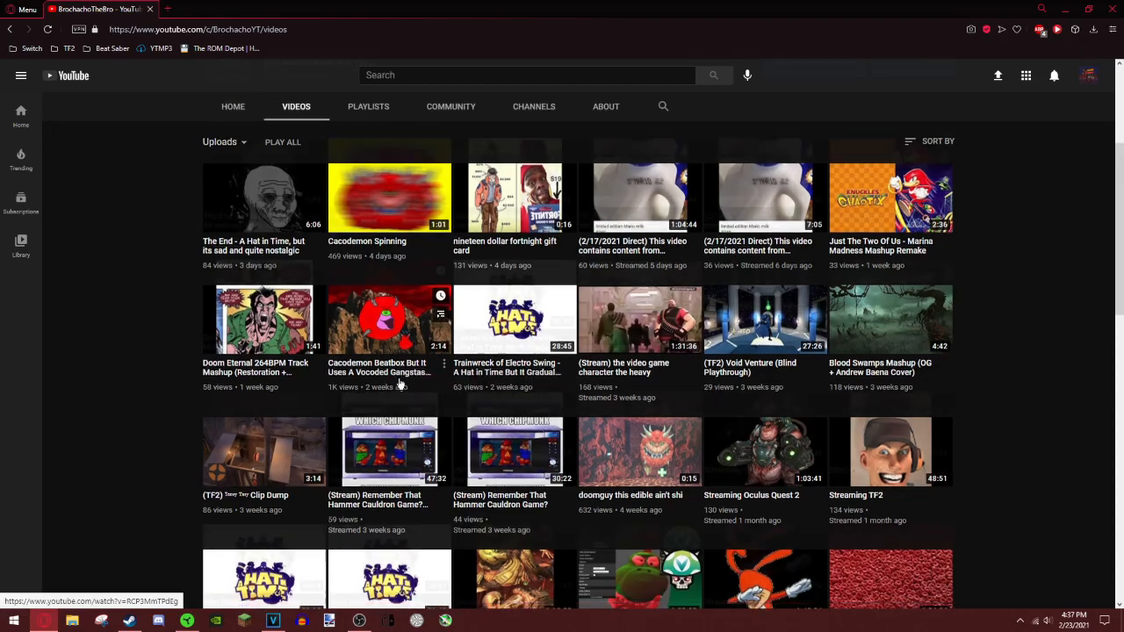
scroll(down, 3)
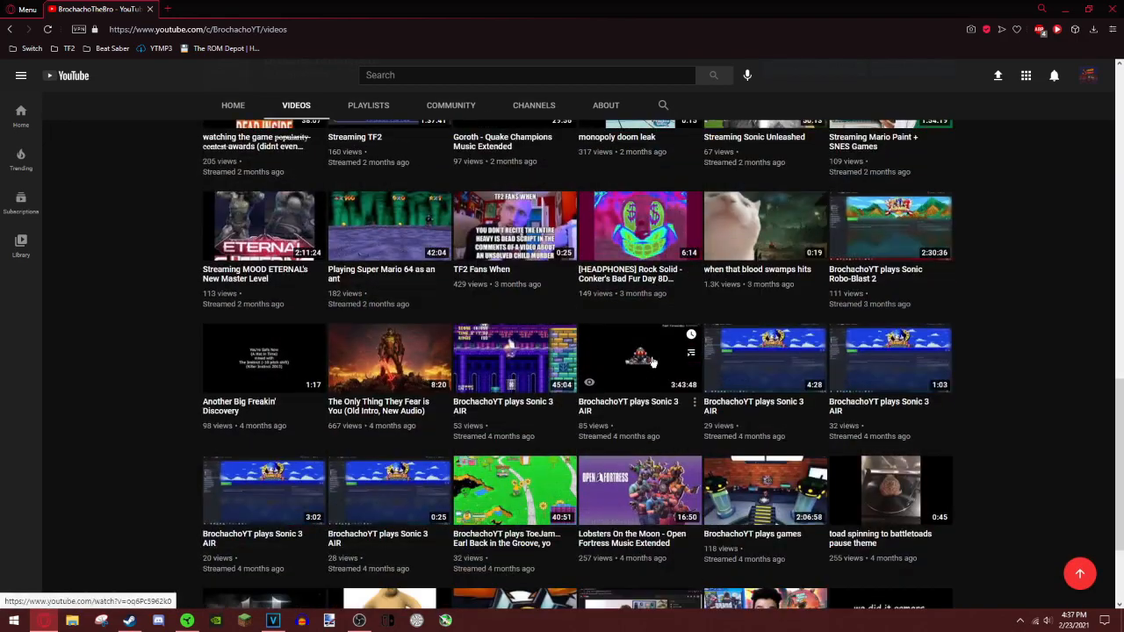
scroll(up, 3)
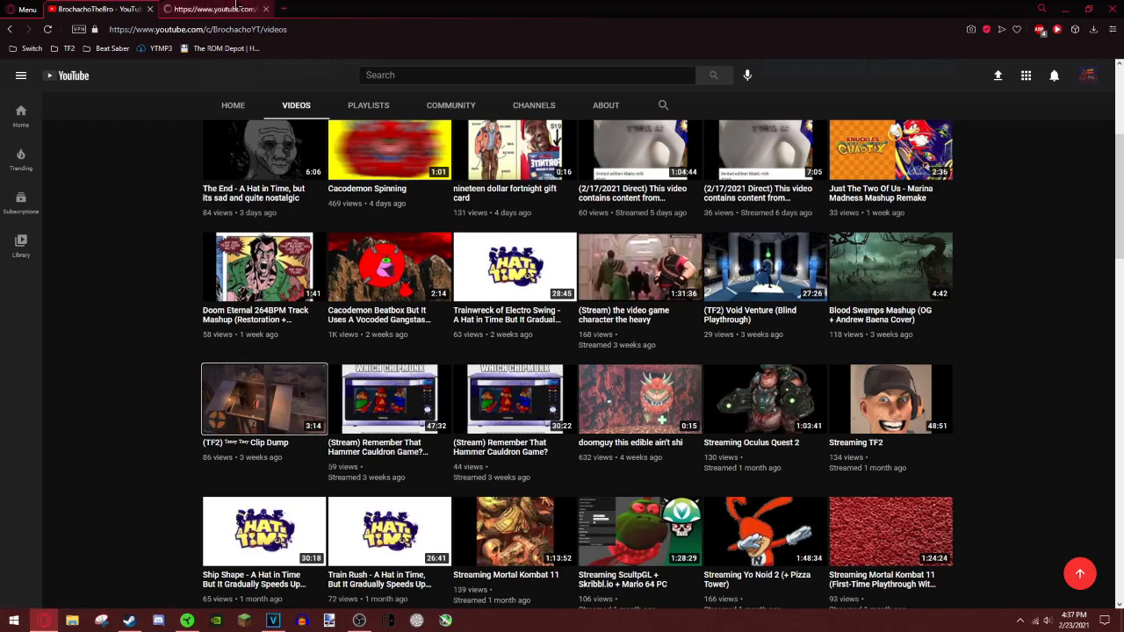
click(263, 399)
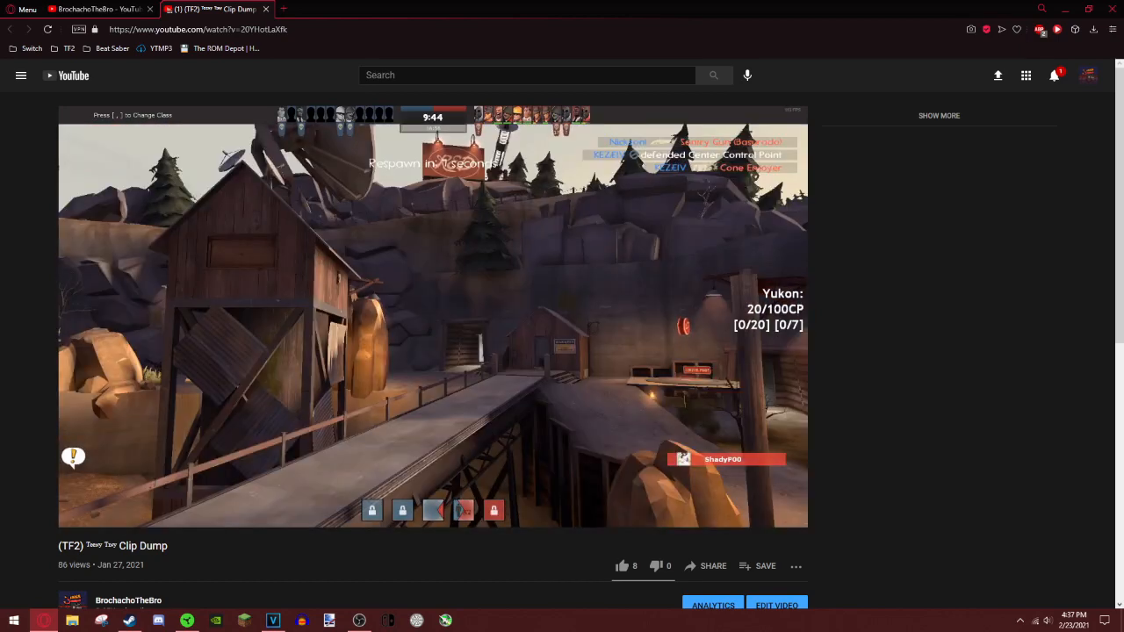
mouse_move(541, 503)
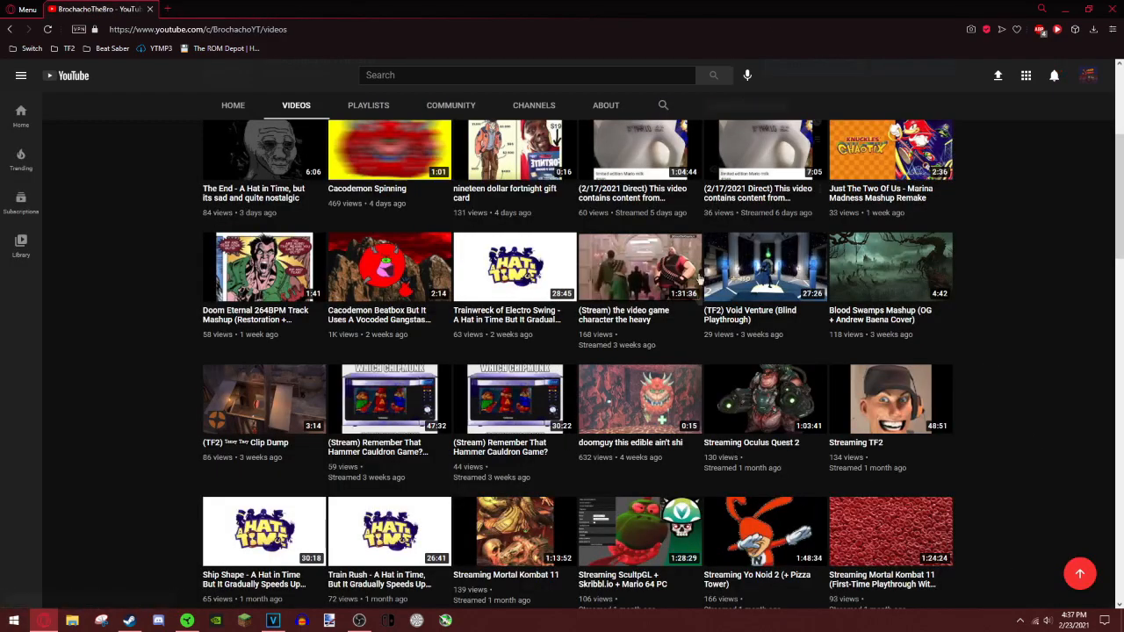
scroll(up, 3)
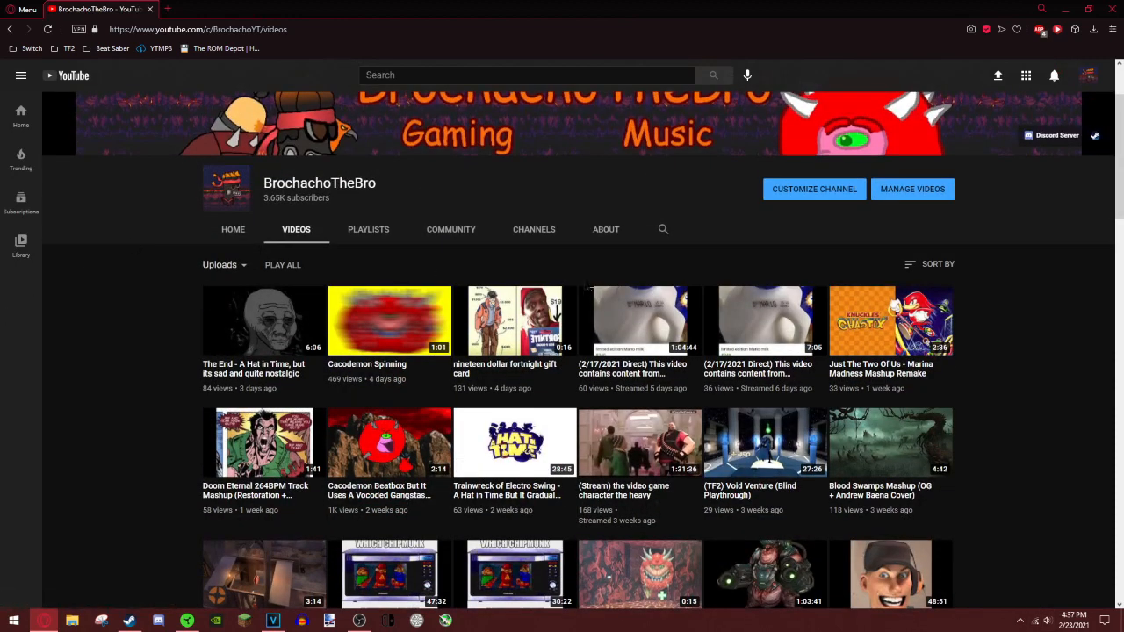
mouse_move(590, 274)
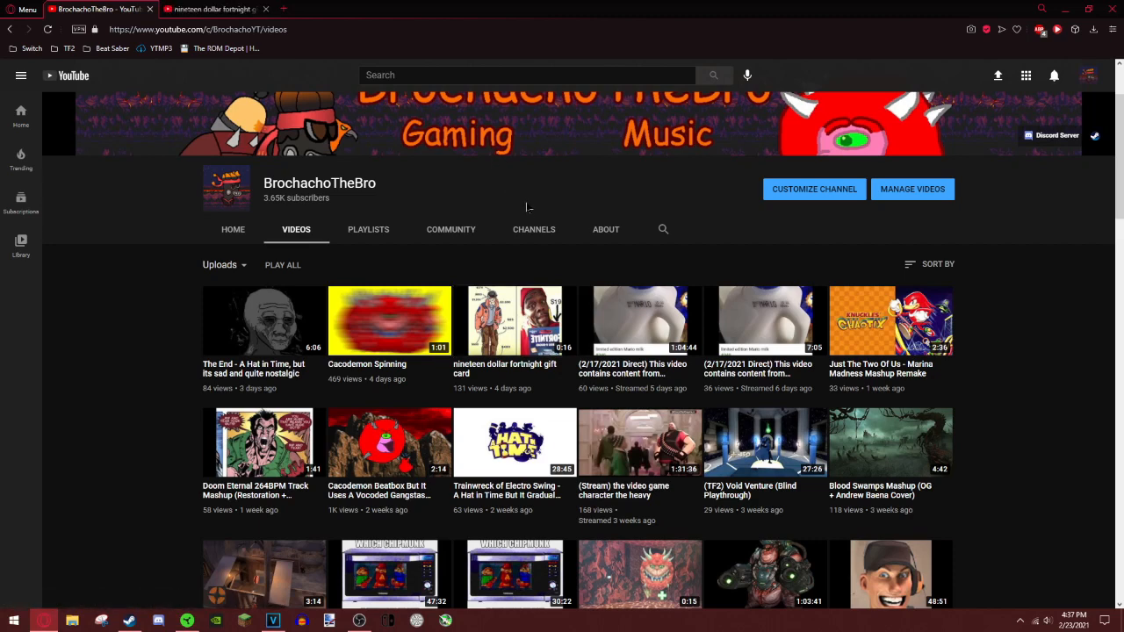
mouse_move(270, 71)
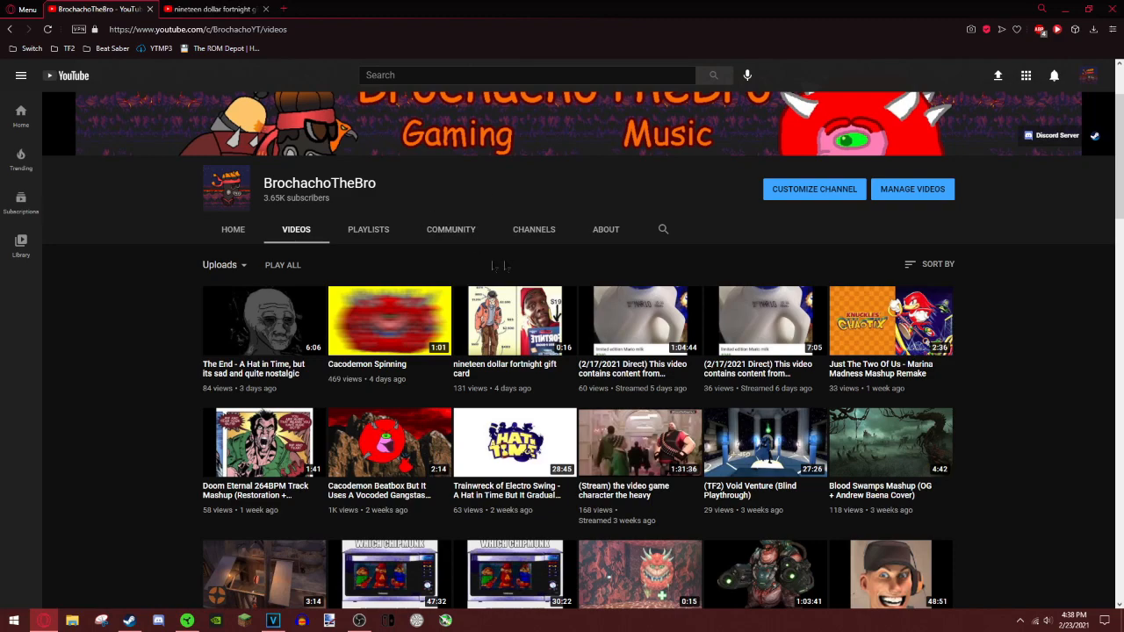
mouse_move(735, 229)
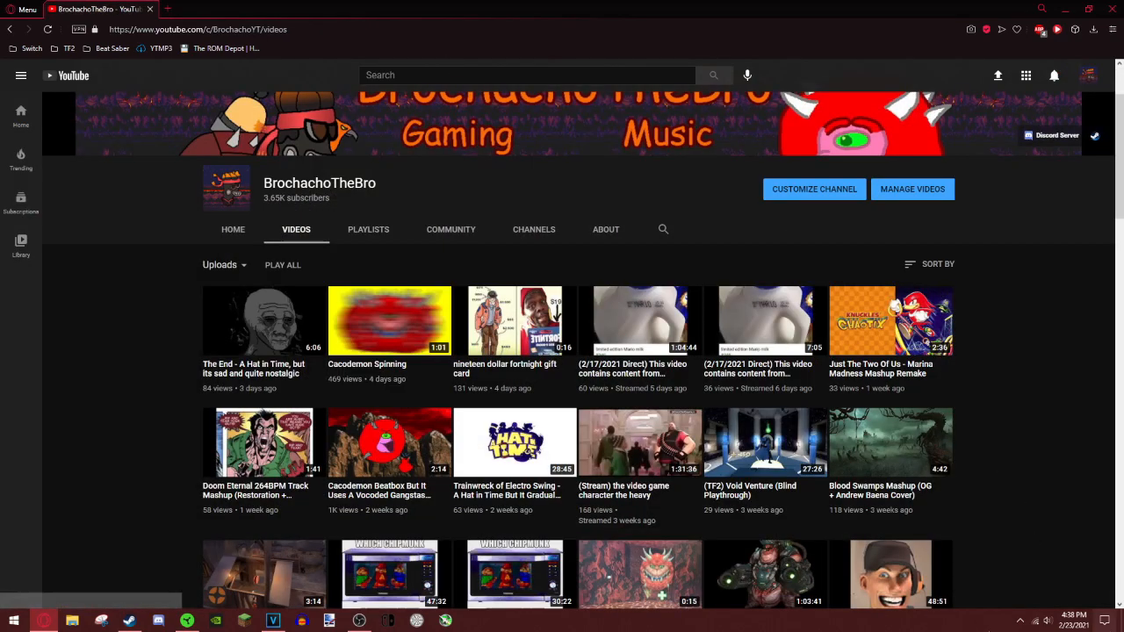
mouse_move(513, 323)
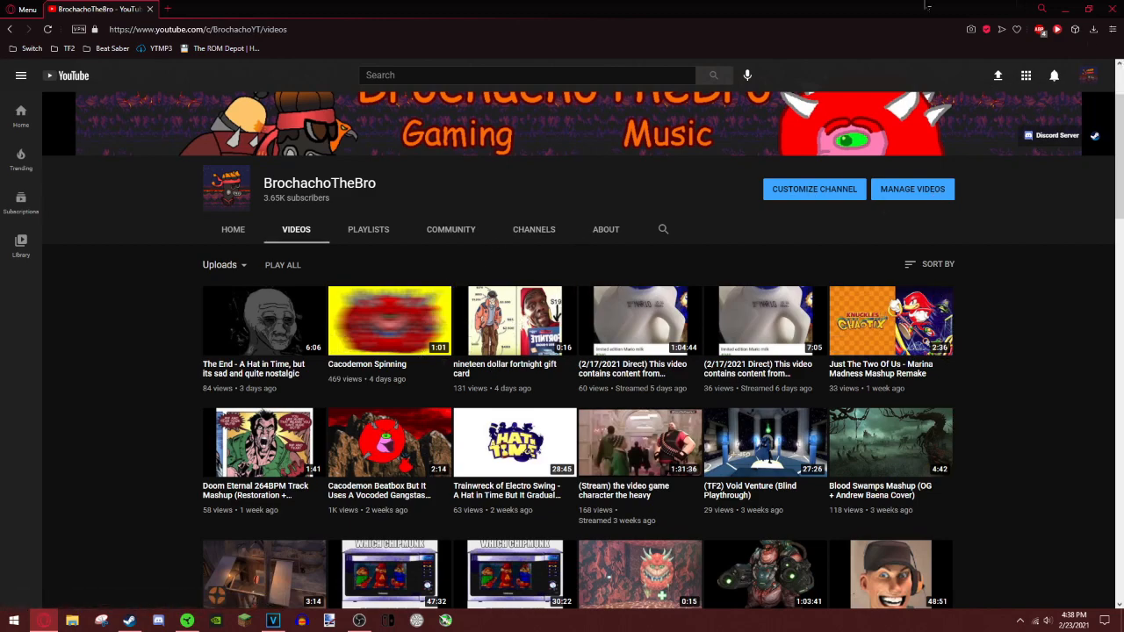
scroll(down, 3)
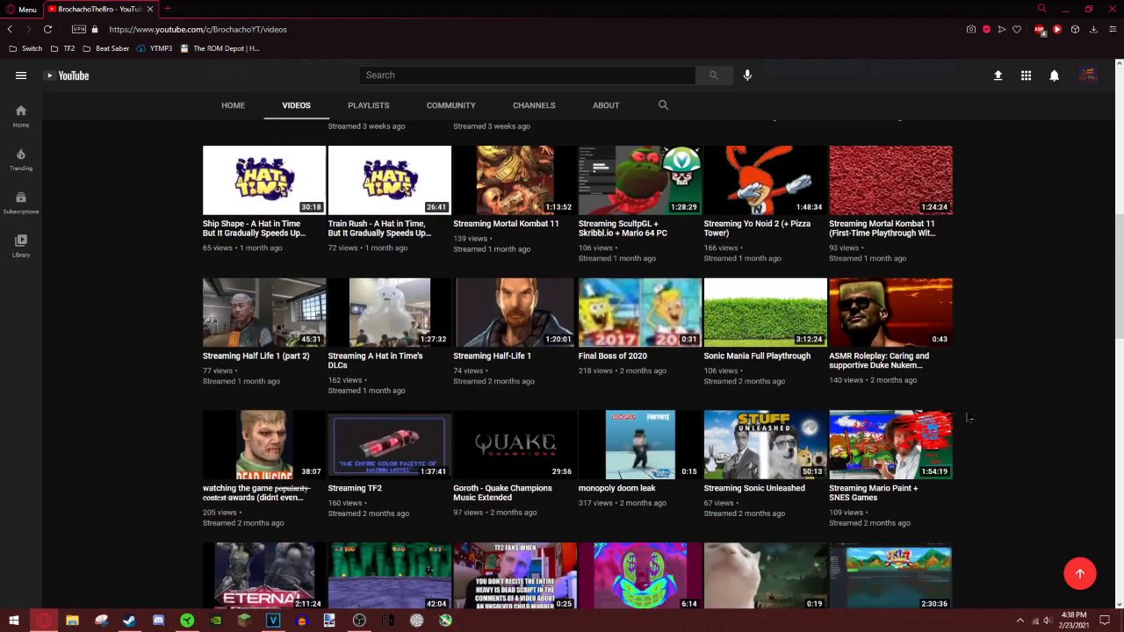
scroll(down, 3)
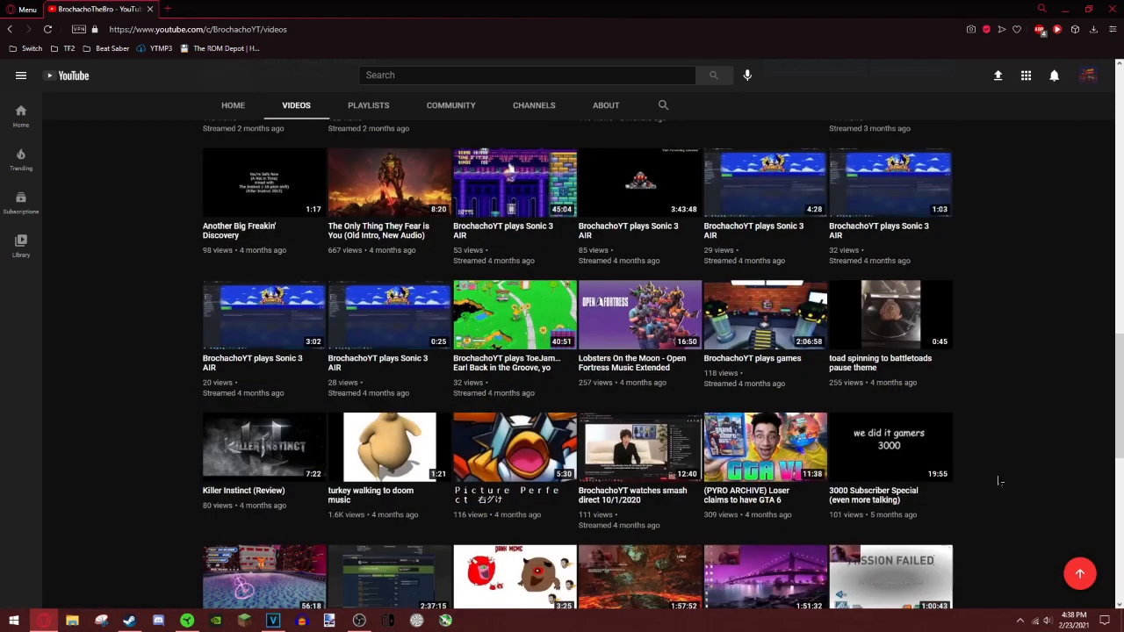
scroll(down, 3)
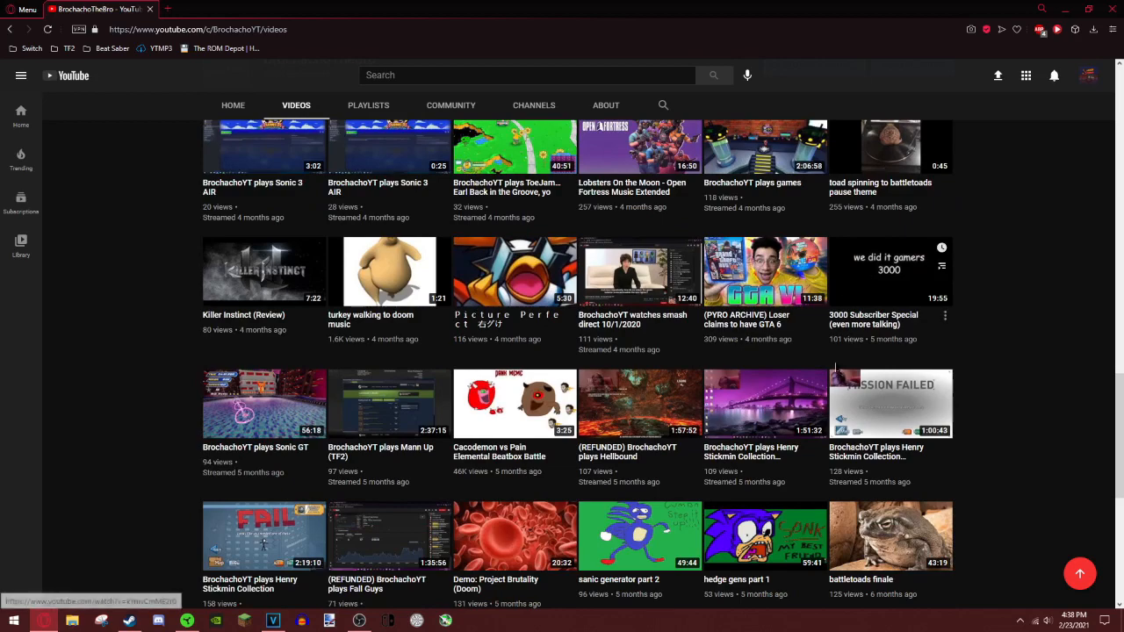
scroll(down, 3)
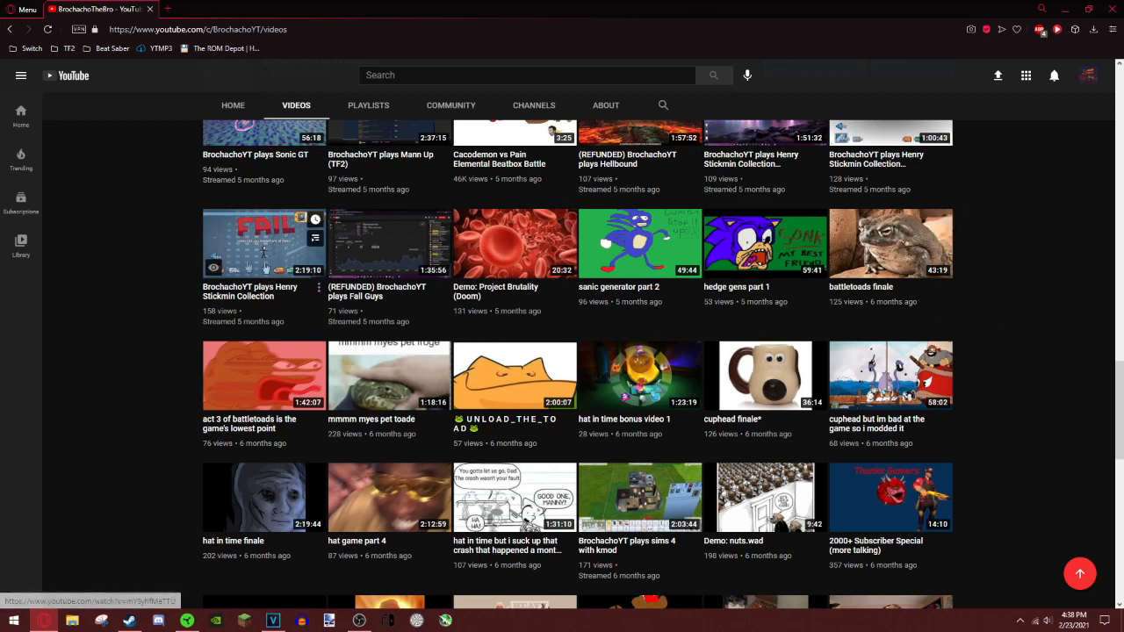
mouse_move(214, 257)
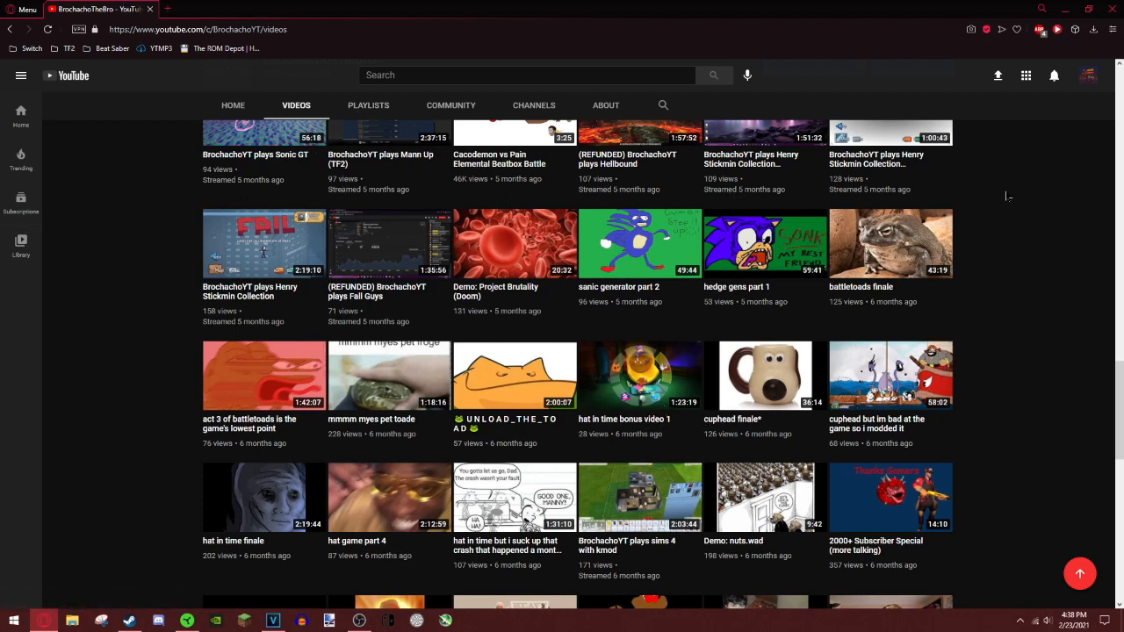
mouse_move(560, 414)
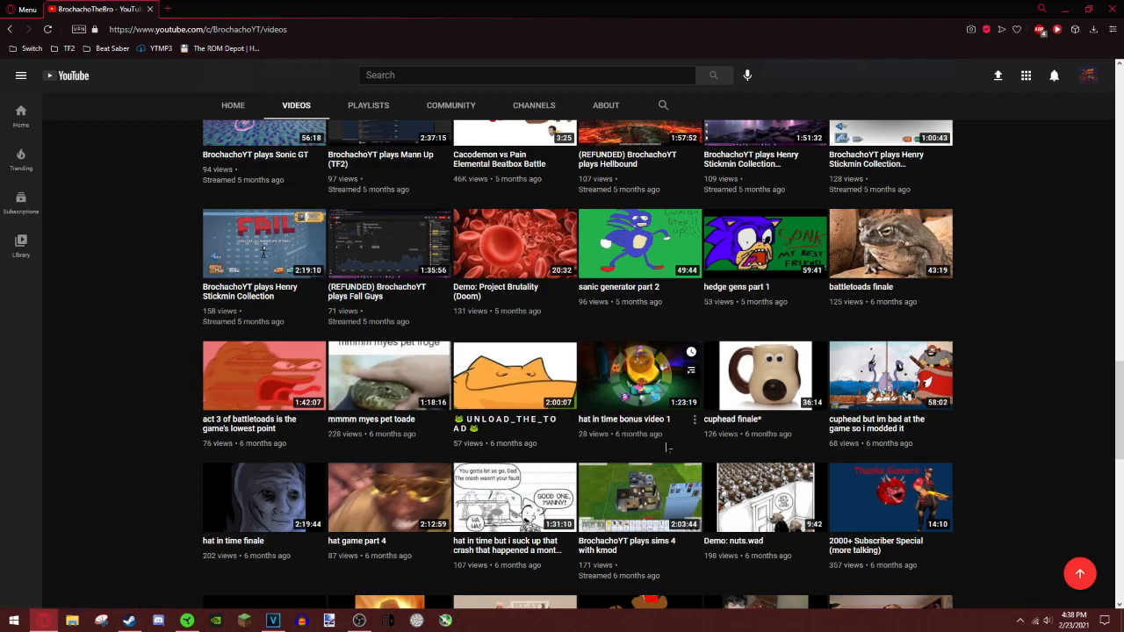
scroll(up, 3)
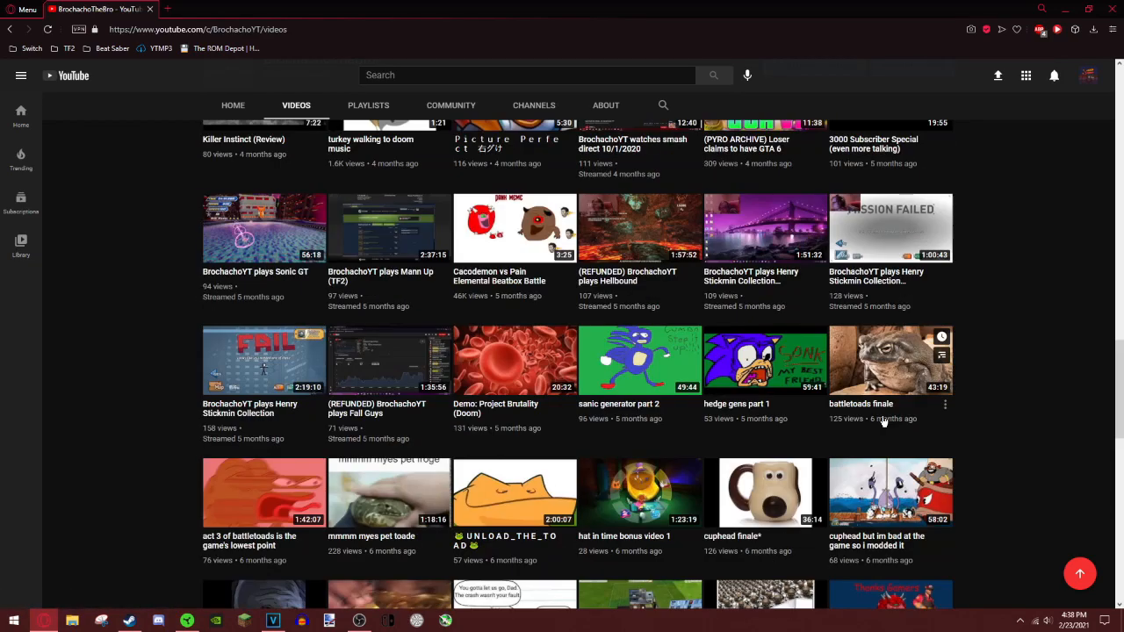
mouse_move(1054, 351)
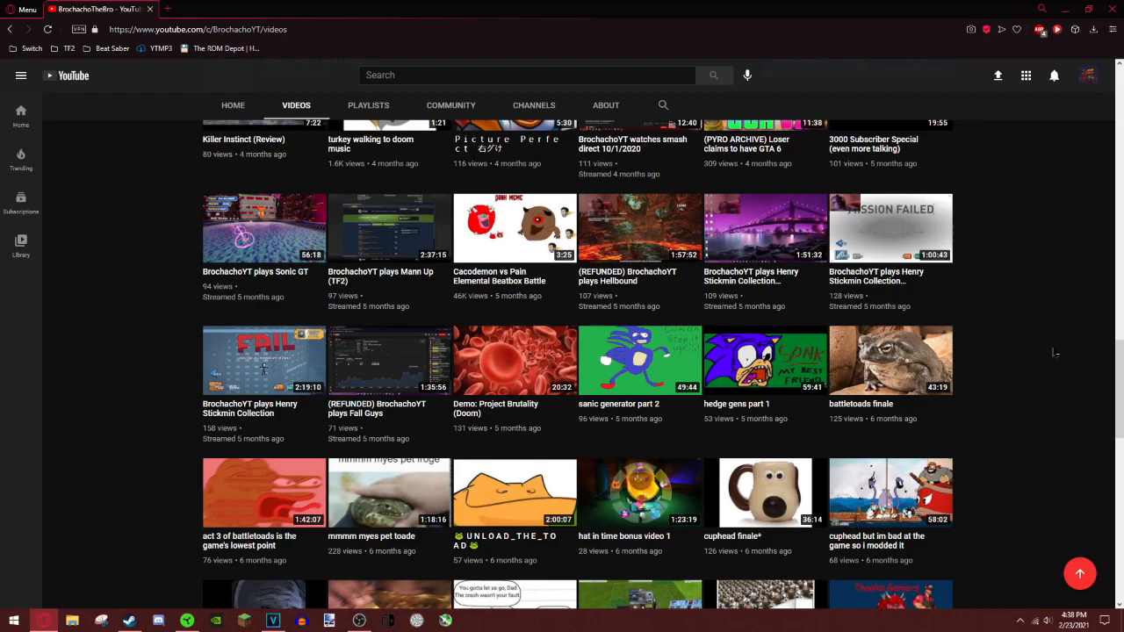
scroll(down, 3)
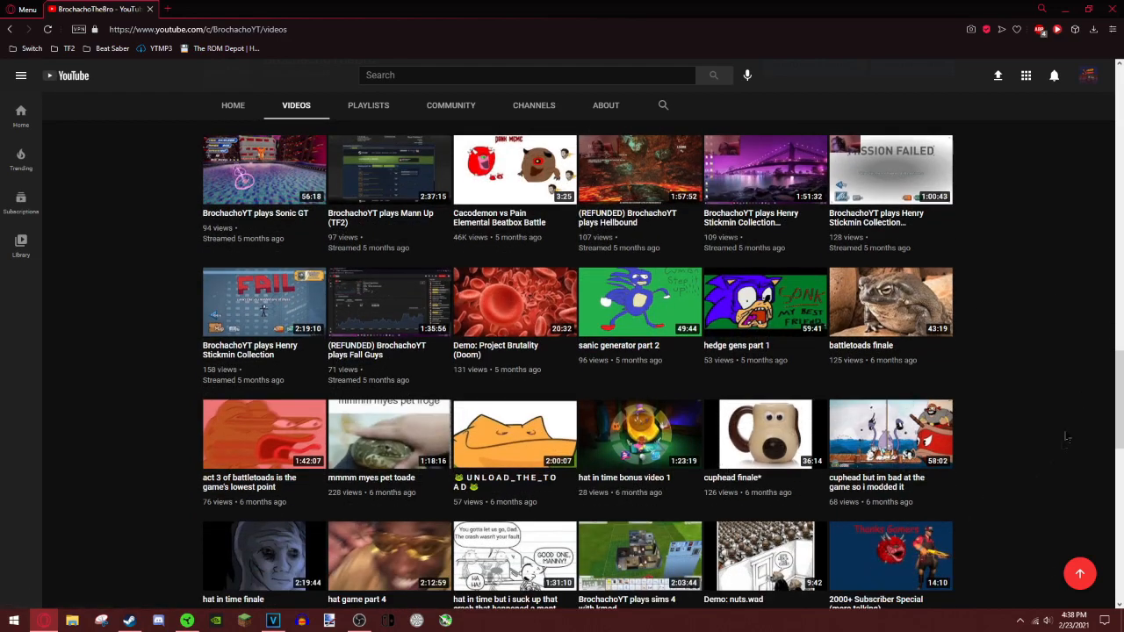
scroll(down, 3)
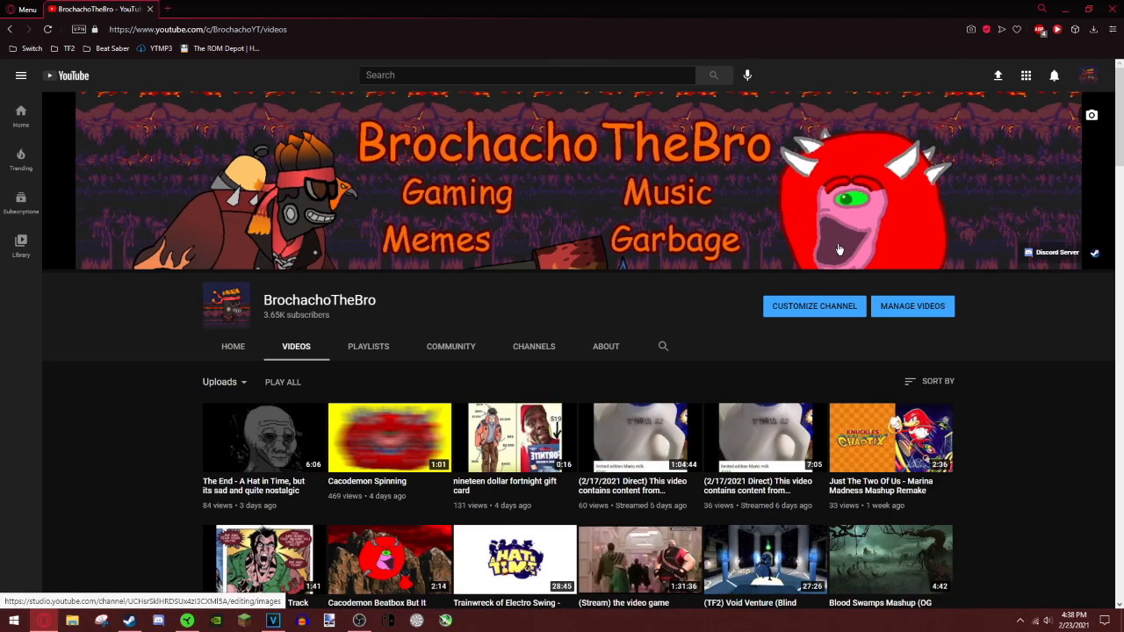
Scroll further down the Videos listing, then bring Steam's Team Fortress 2 library page forward
scroll(down, 3)
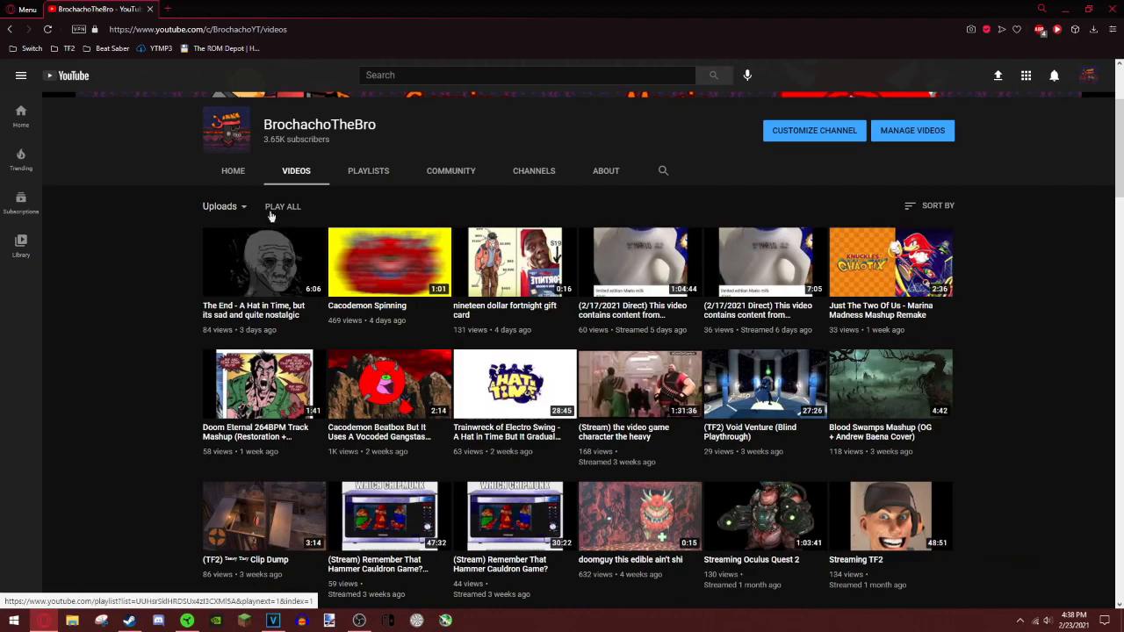
scroll(down, 3)
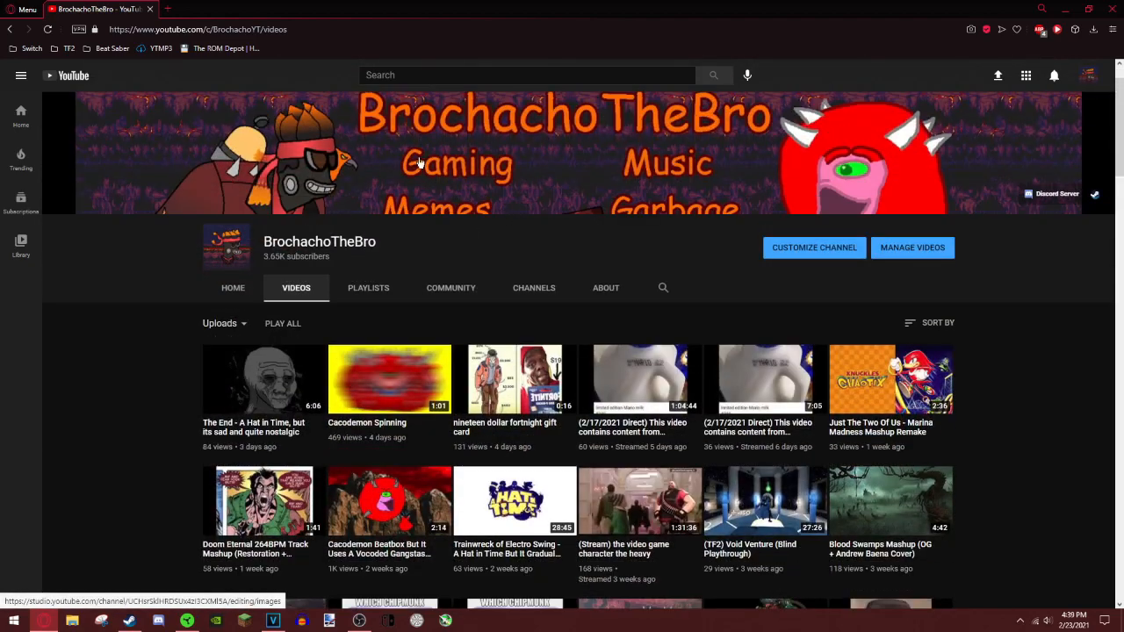
scroll(down, 3)
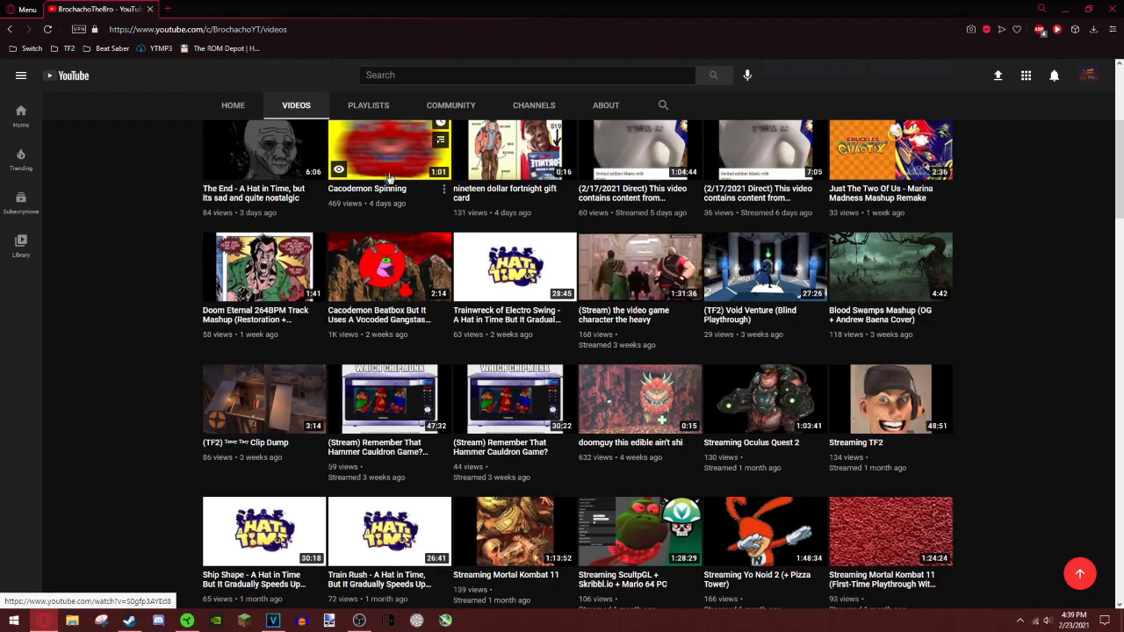
scroll(down, 3)
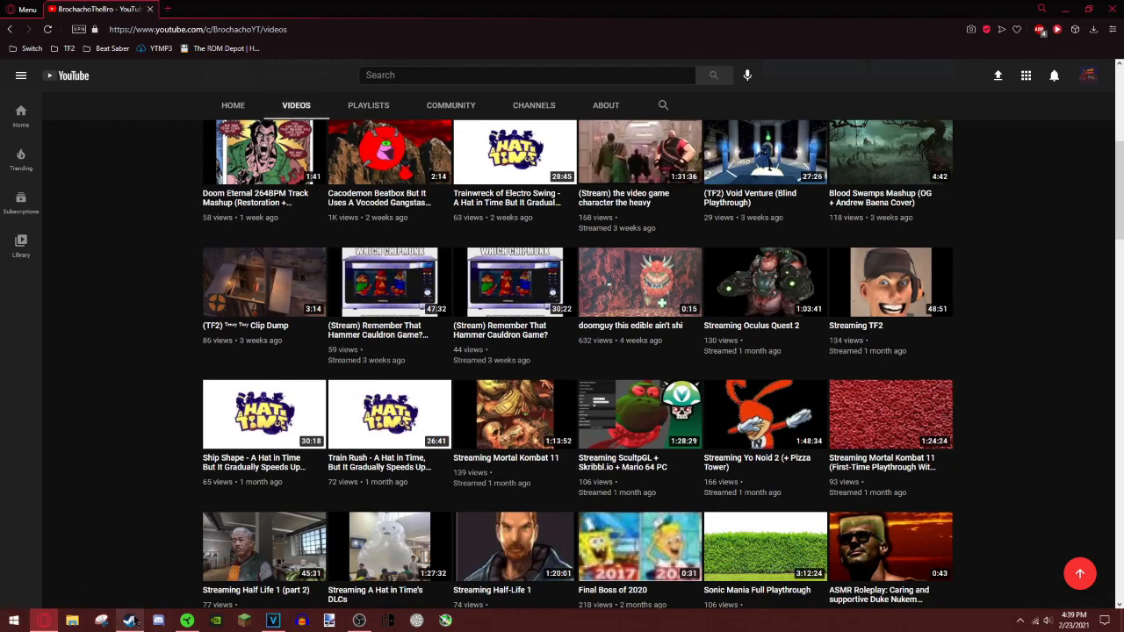
click(130, 620)
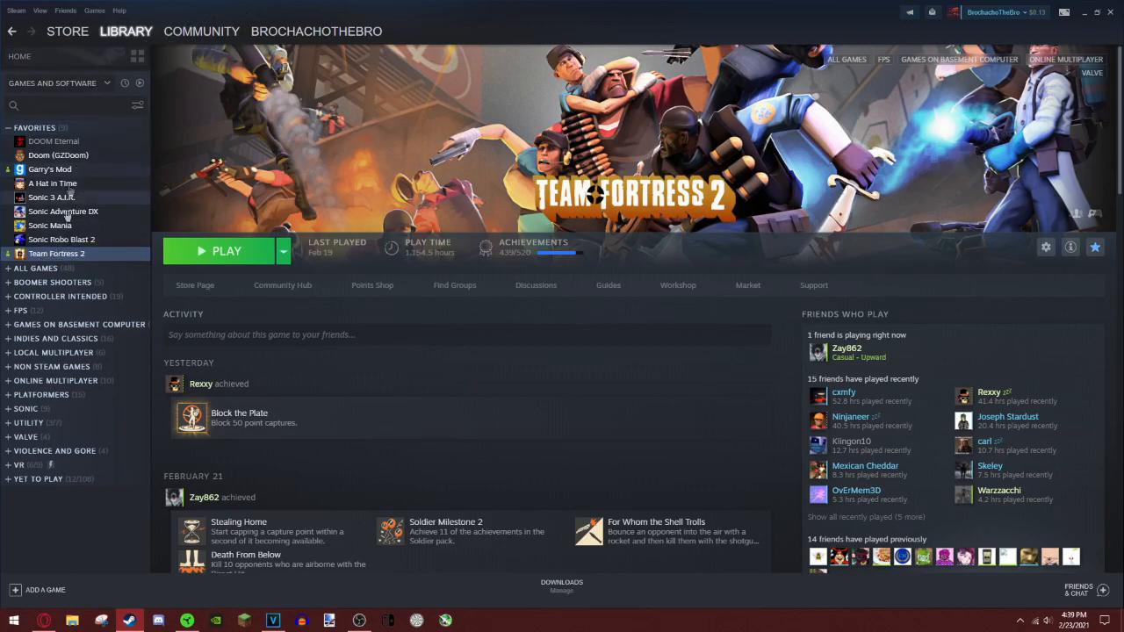
Show all games in the Steam library, scroll the grid, then return to the YouTube channel page
click(36, 267)
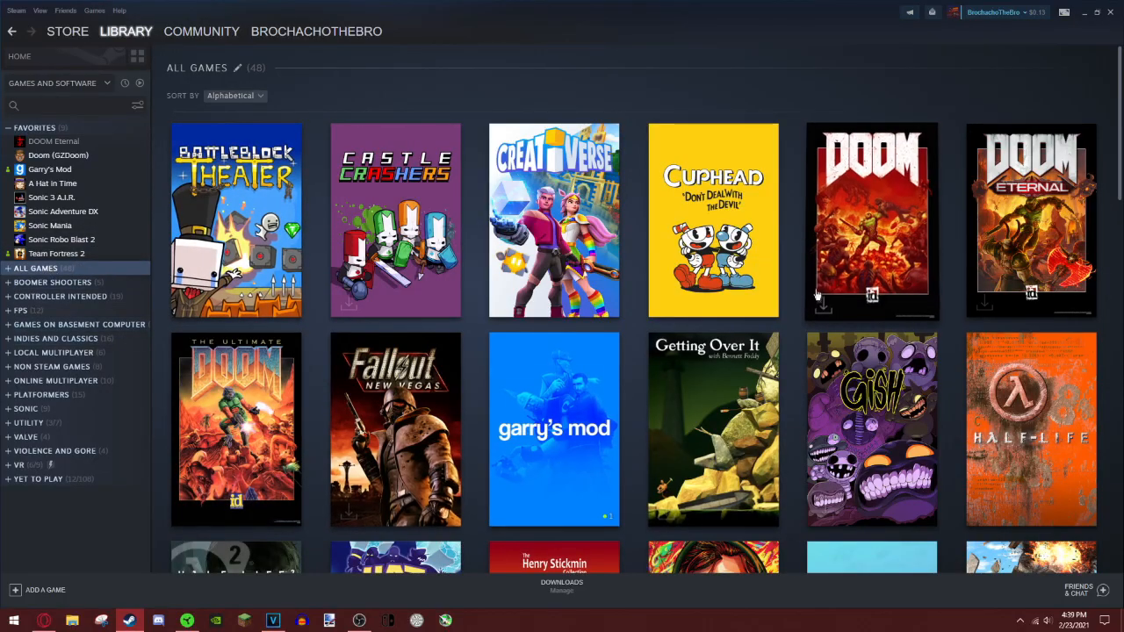
scroll(down, 3)
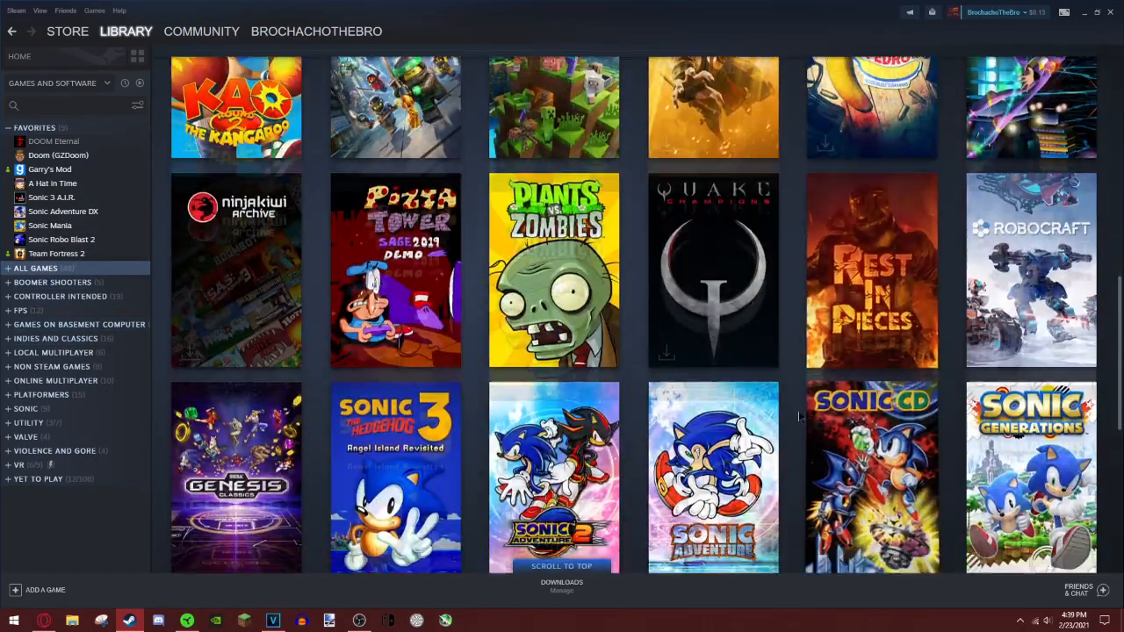
scroll(down, 3)
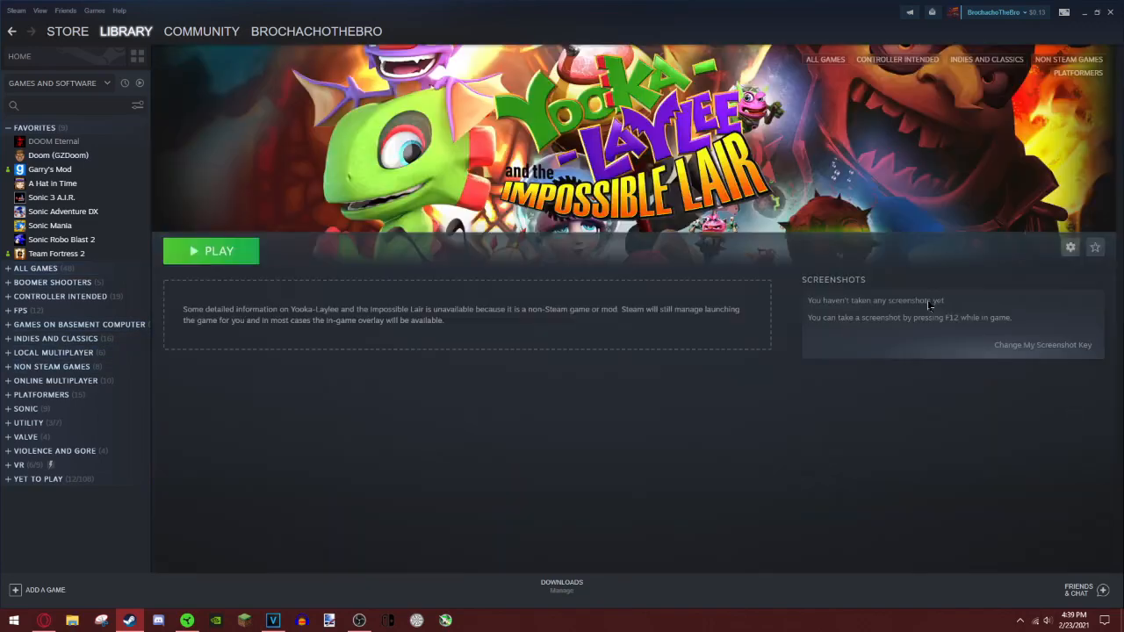
click(35, 267)
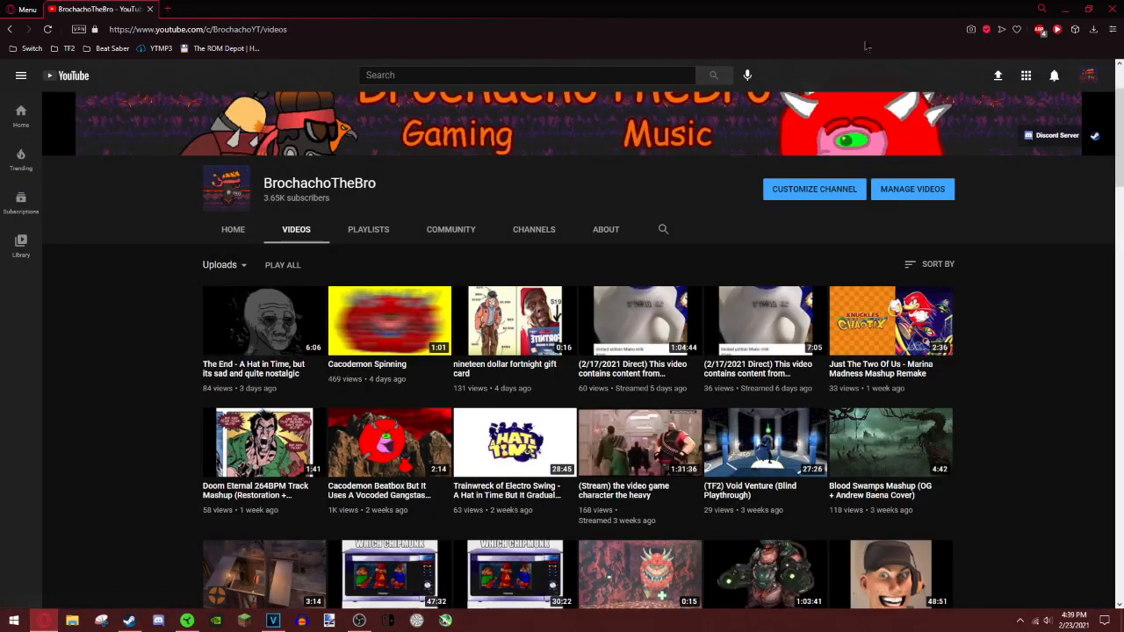
mouse_move(680, 165)
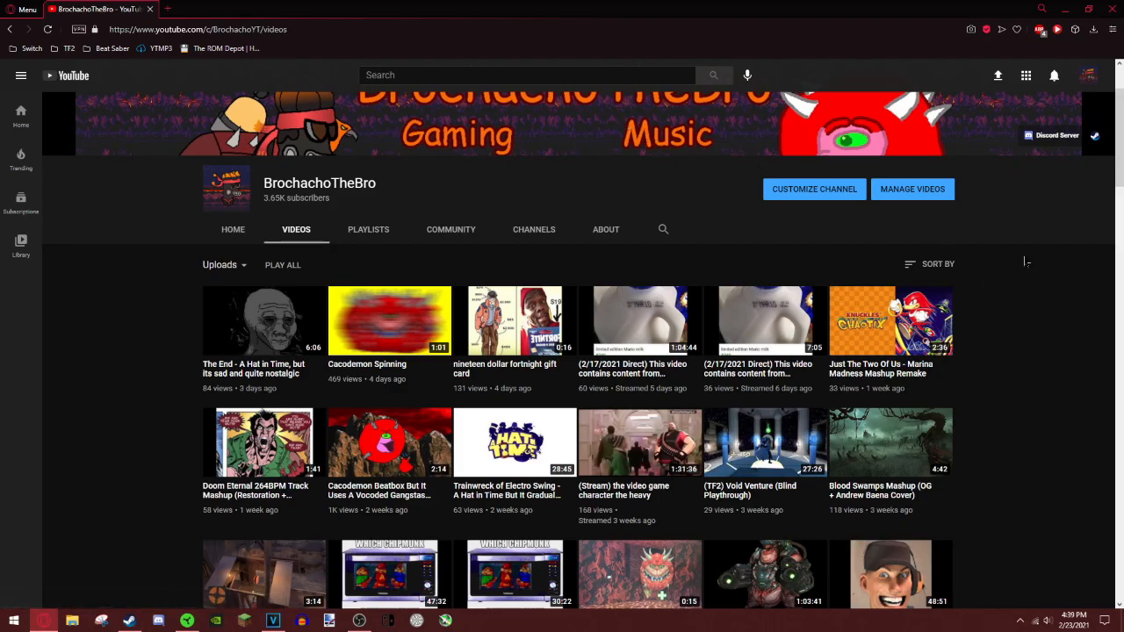
Scroll the channel's uploads, switch to Steam and bring up the Team Fortress 2 library page
scroll(down, 3)
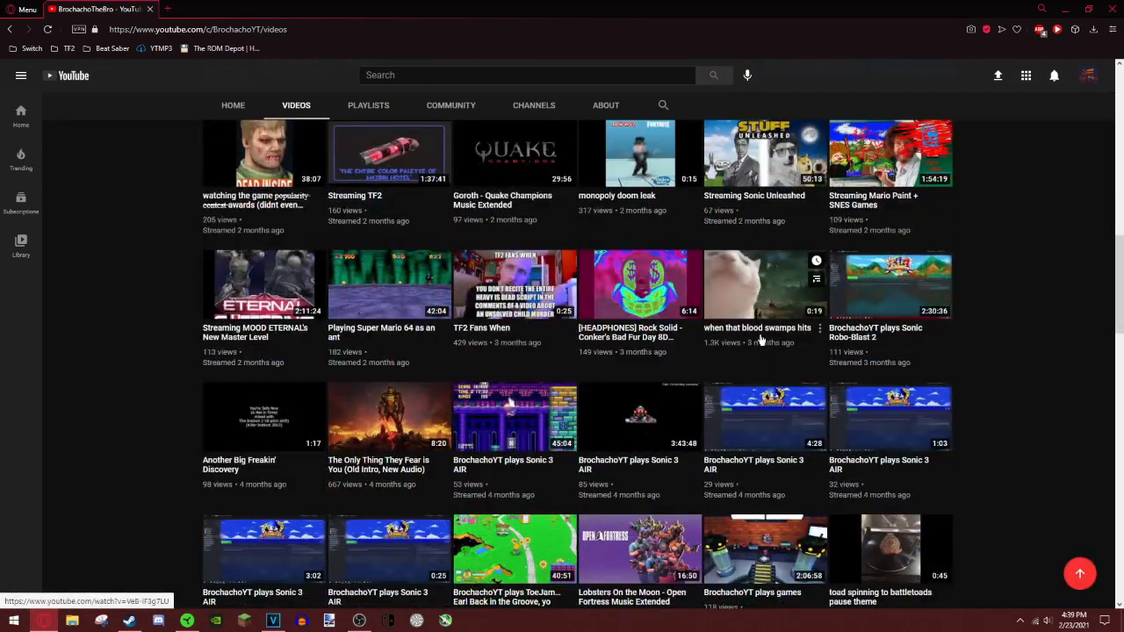
scroll(down, 3)
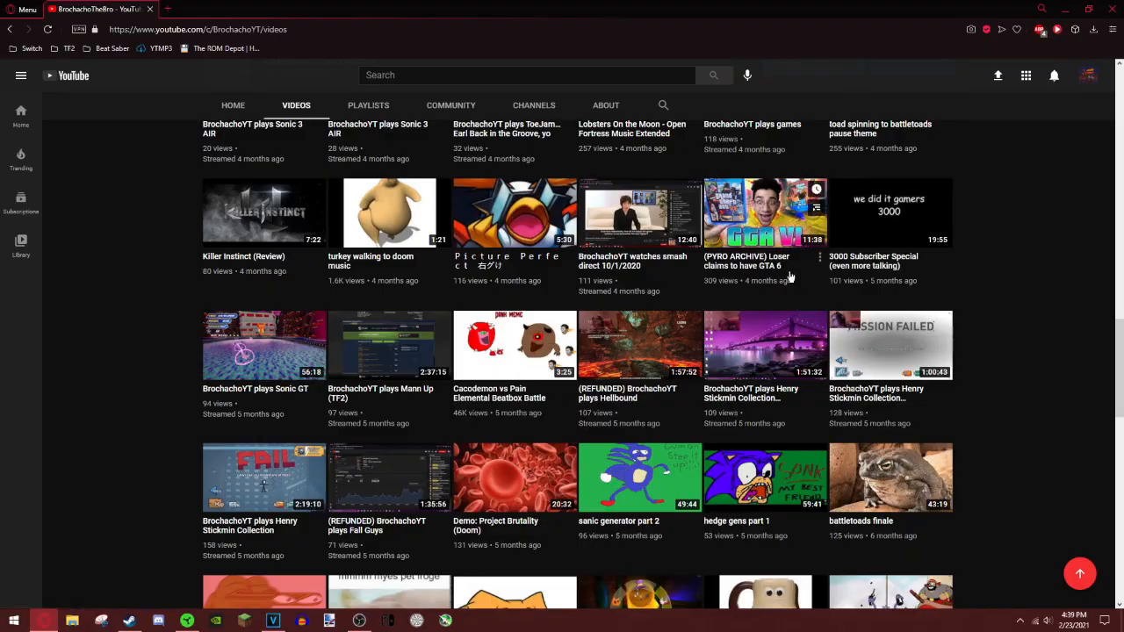
scroll(down, 3)
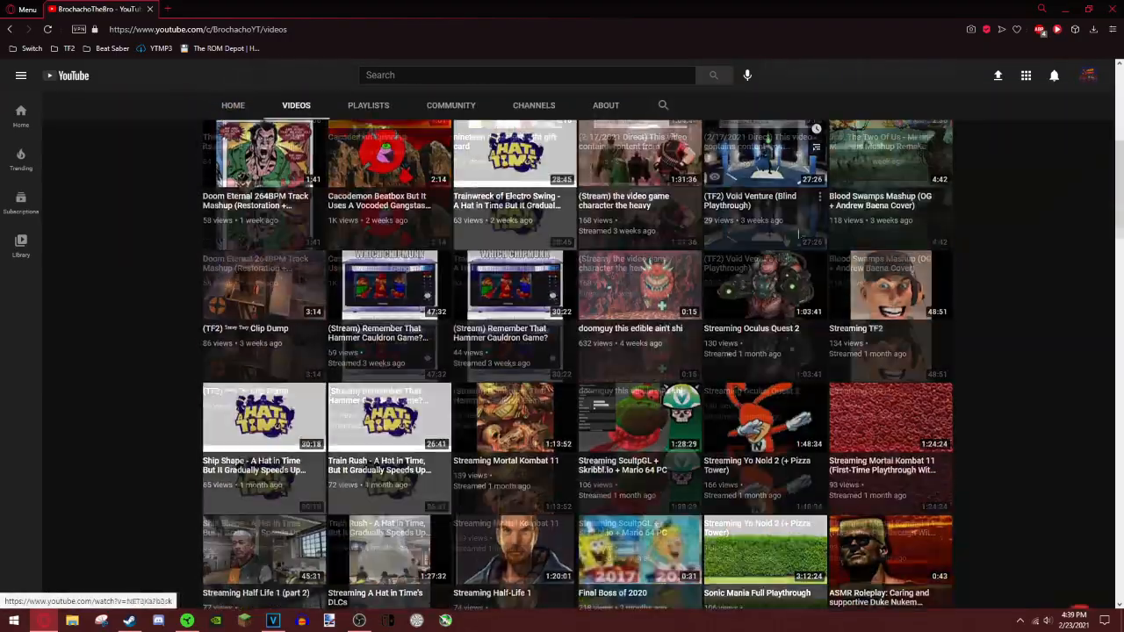
click(127, 619)
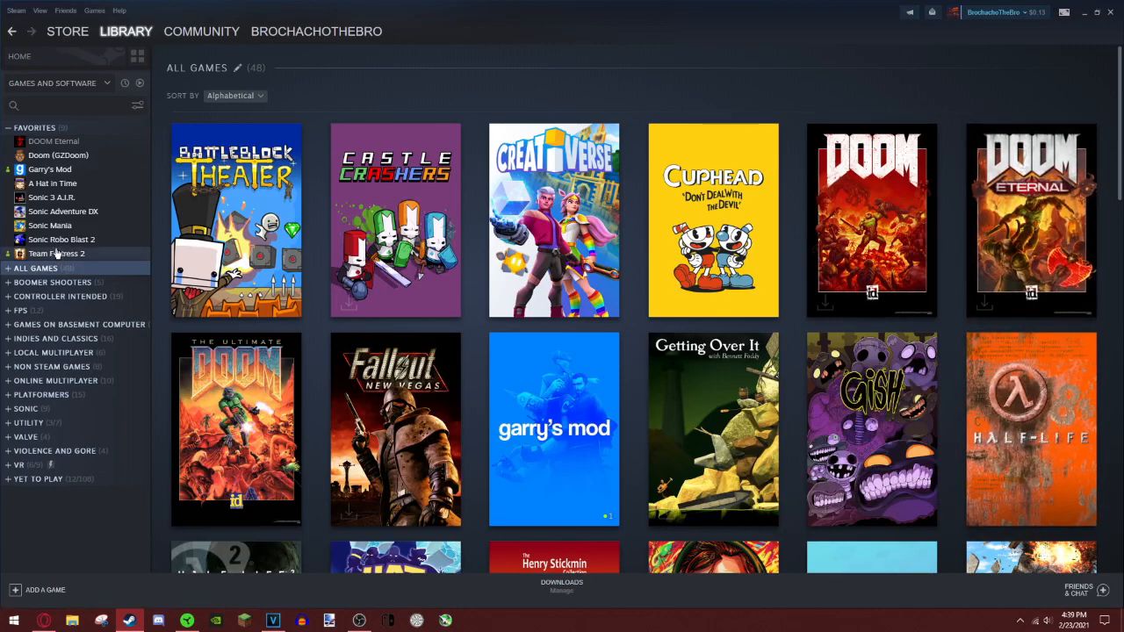
click(56, 253)
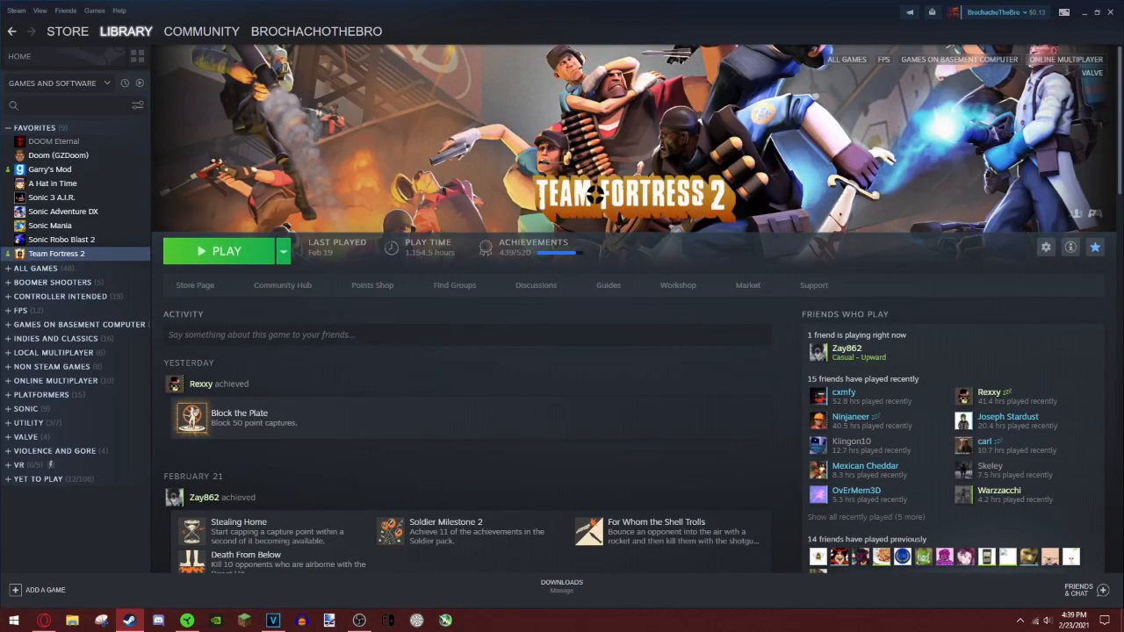